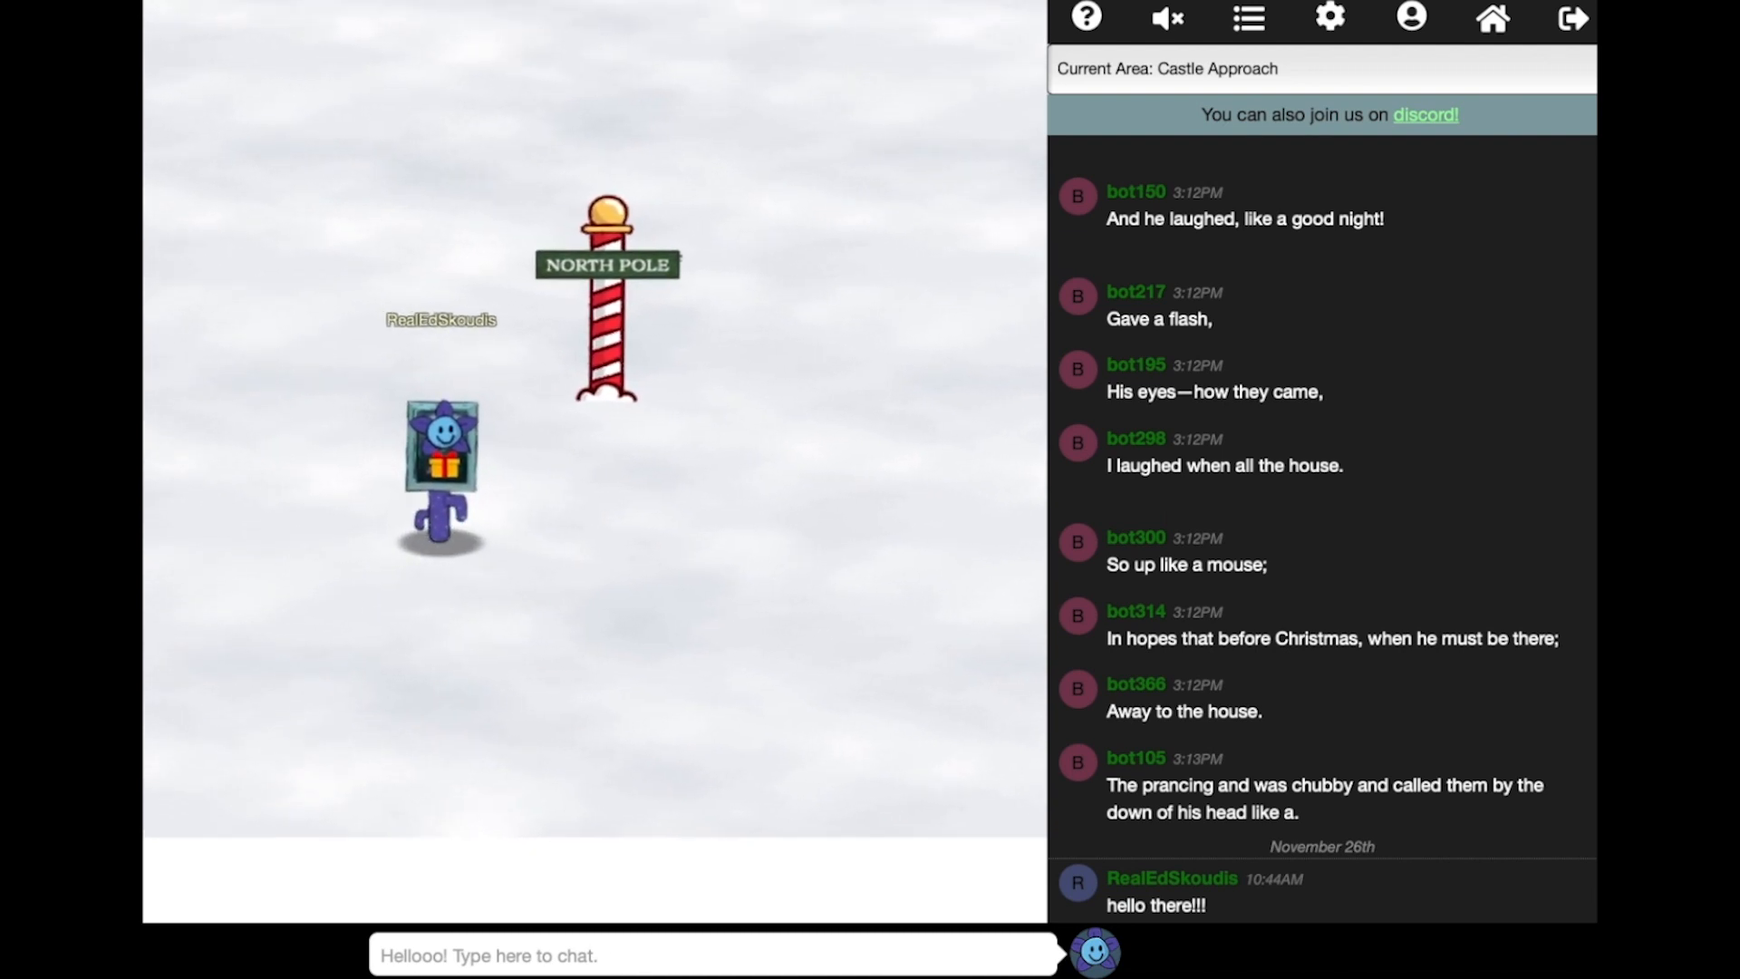
{"action": "mouse_move", "coordinate": [1160, 385]}
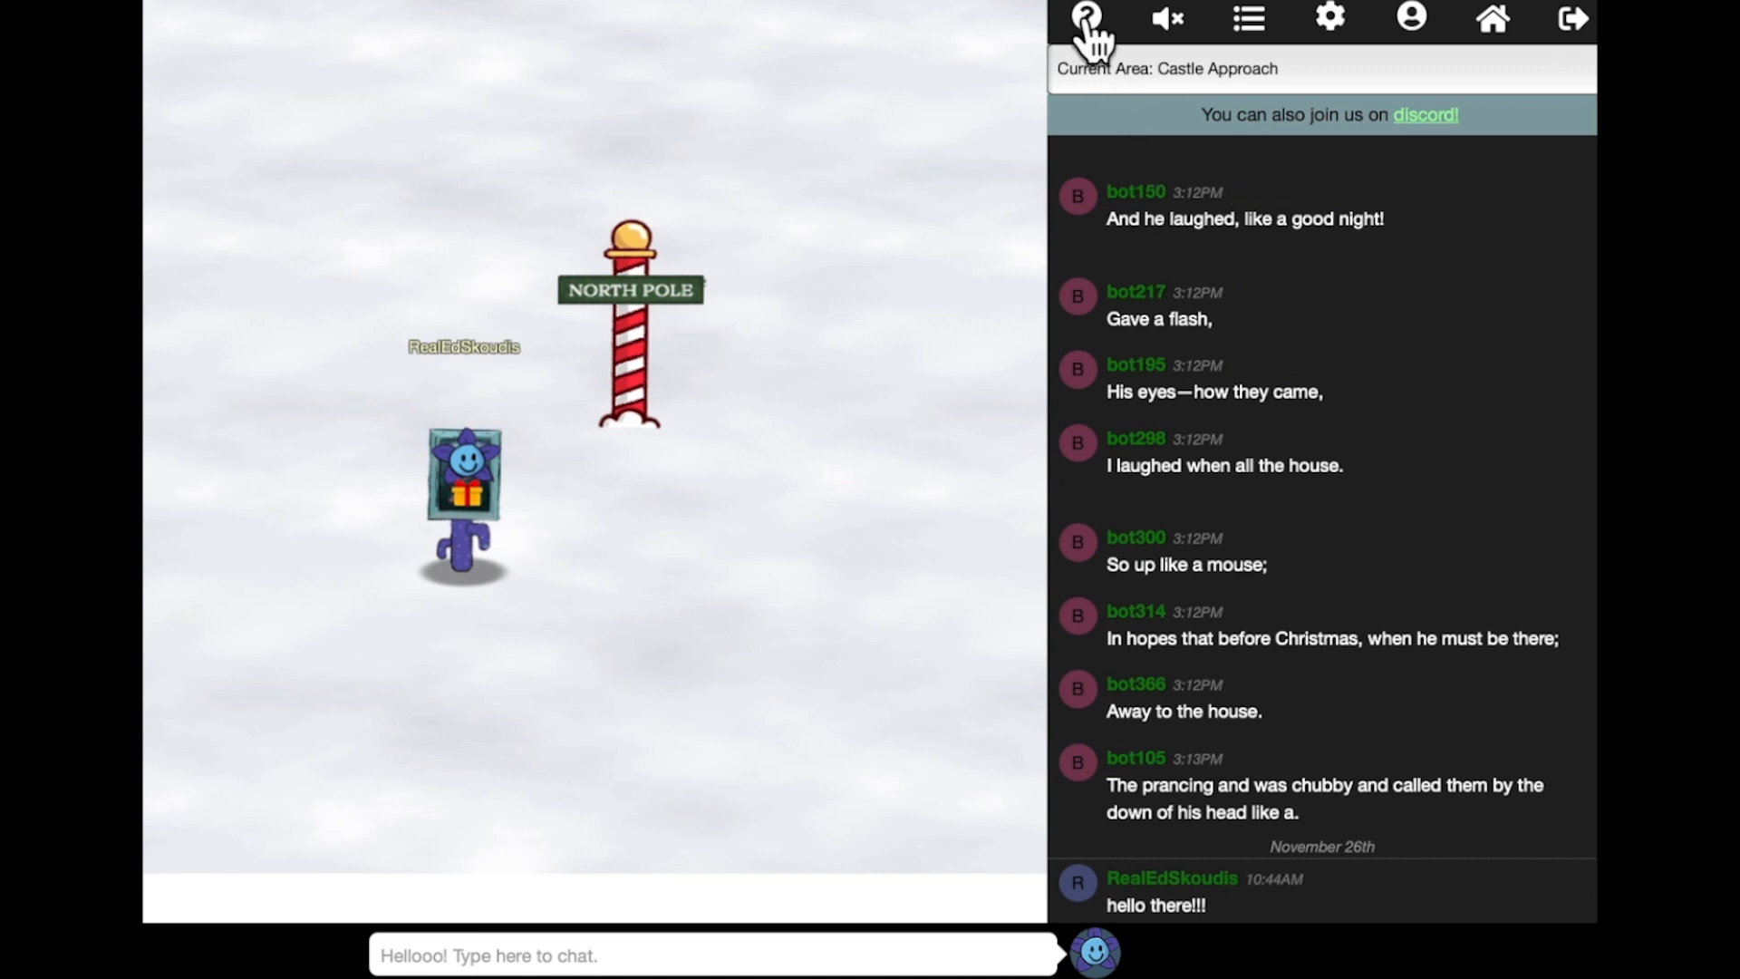
Dismiss the welcome help, then send the chat message 'yes, the Enter key!'.
{"action": "left_click", "coordinate": [1089, 18]}
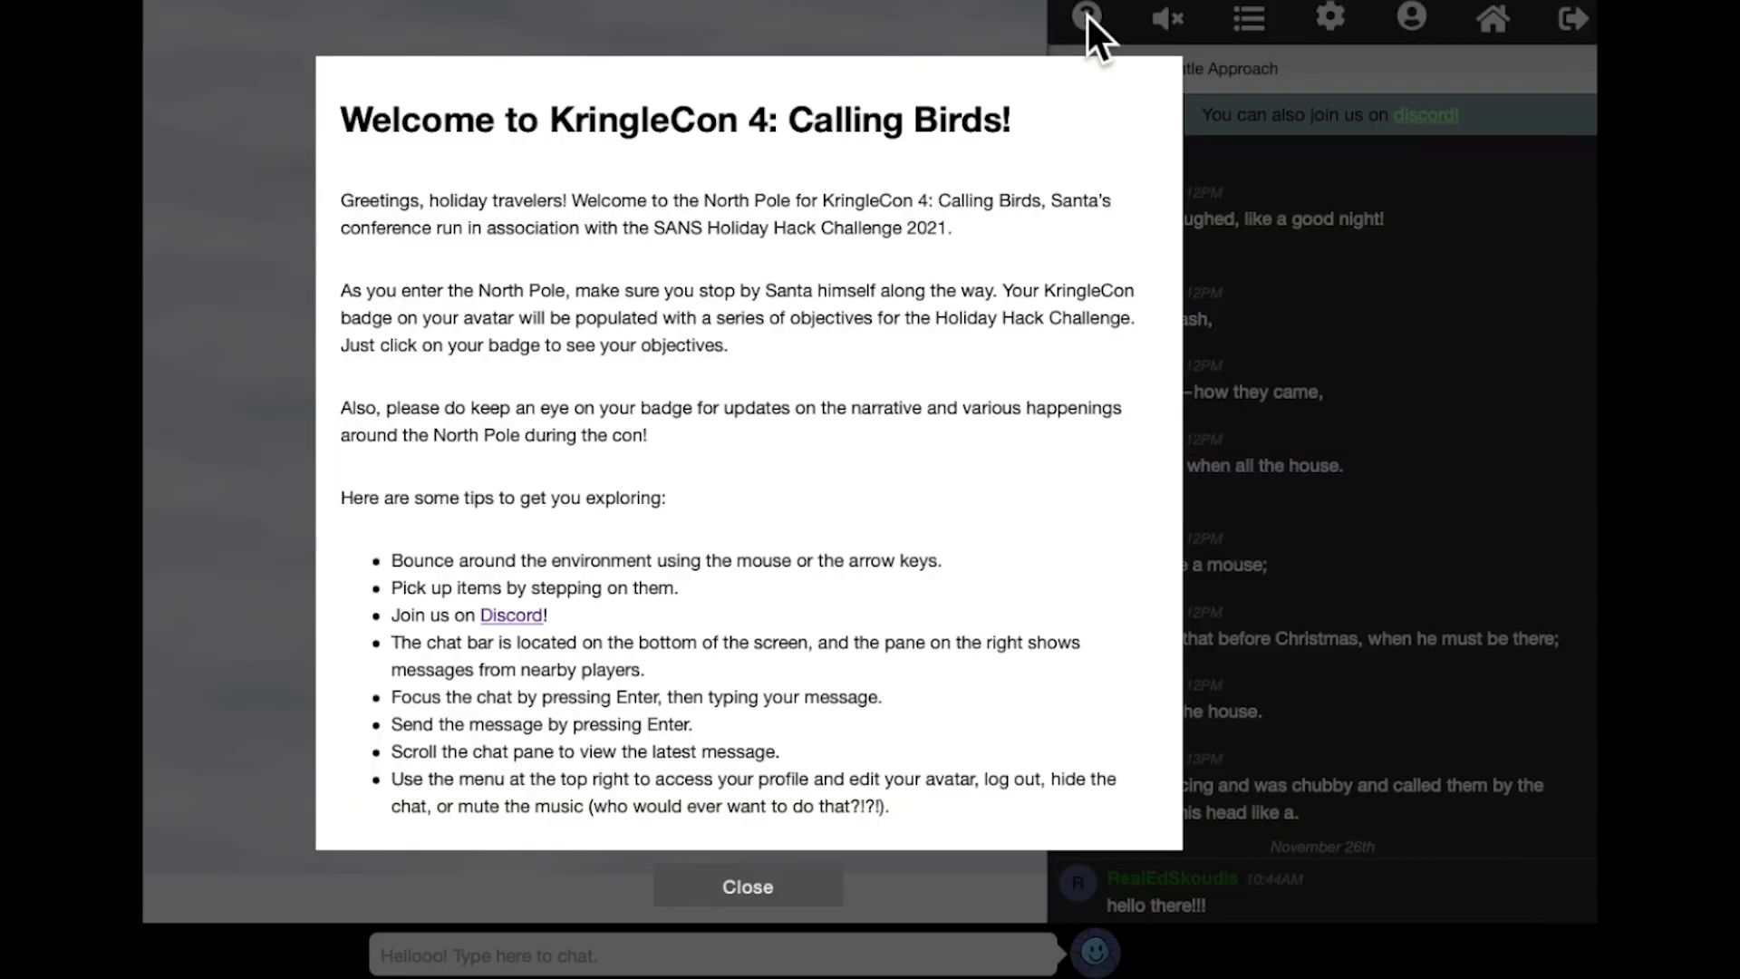
{"action": "left_click", "coordinate": [747, 887]}
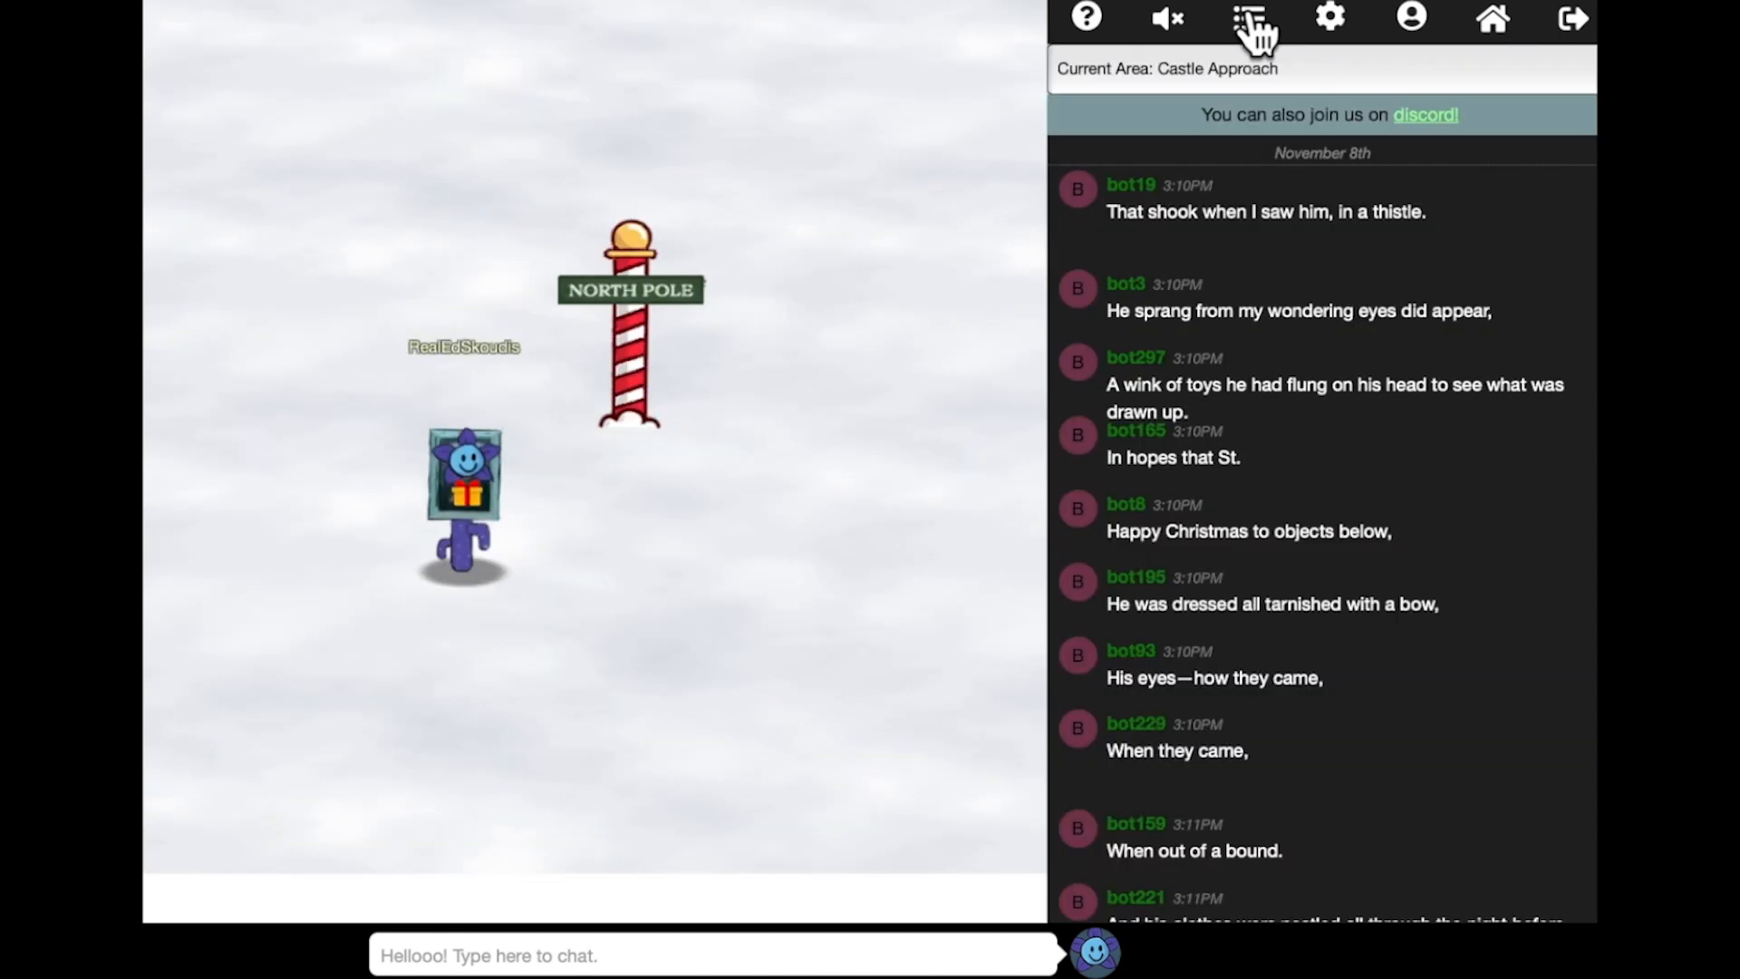
{"action": "mouse_move", "coordinate": [777, 373]}
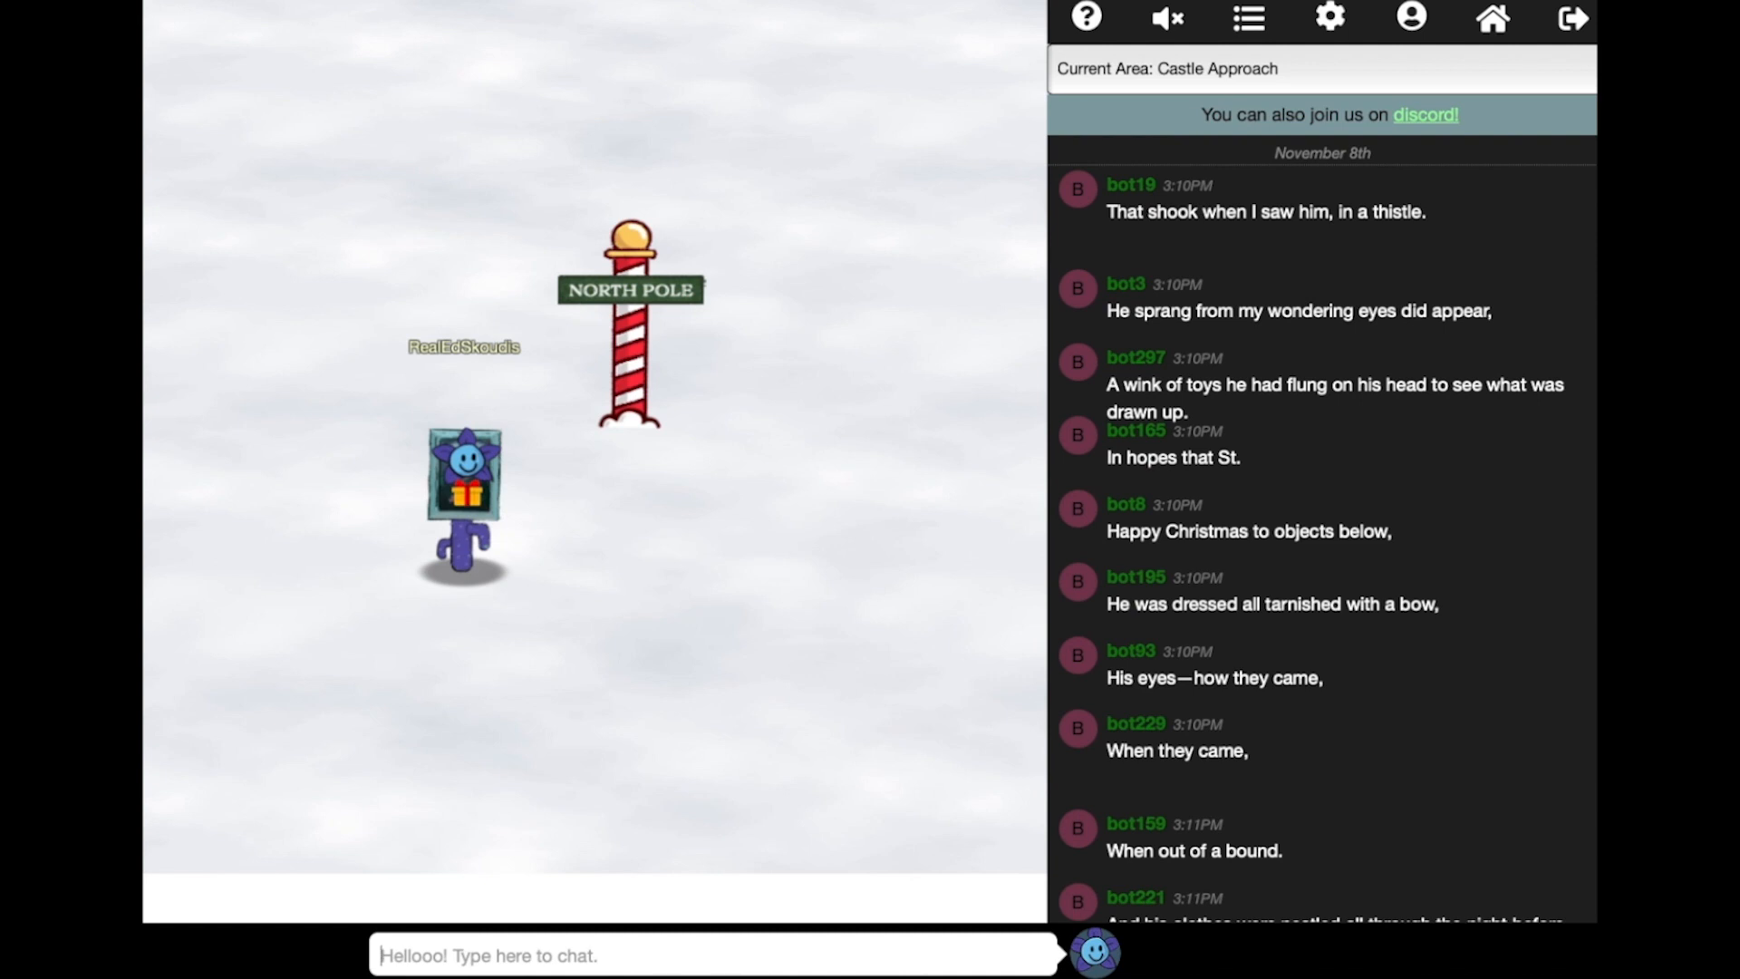
{"action": "type", "text": "yes, the Ent"}
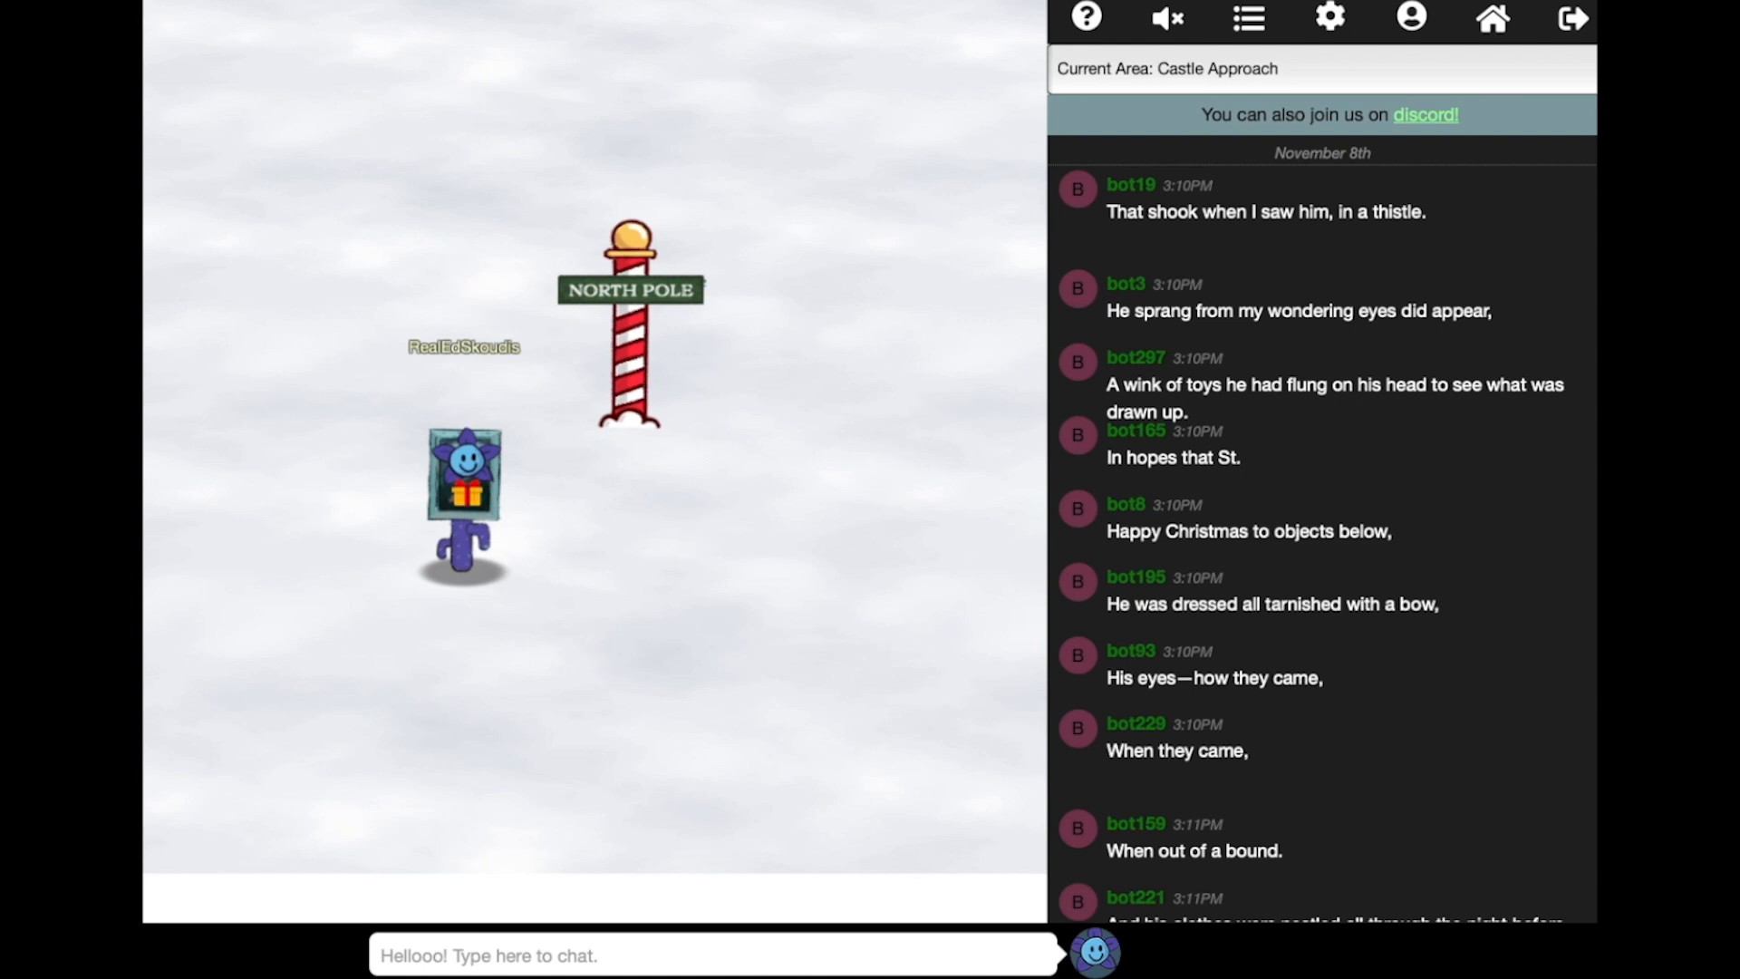
{"action": "mouse_move", "coordinate": [752, 351]}
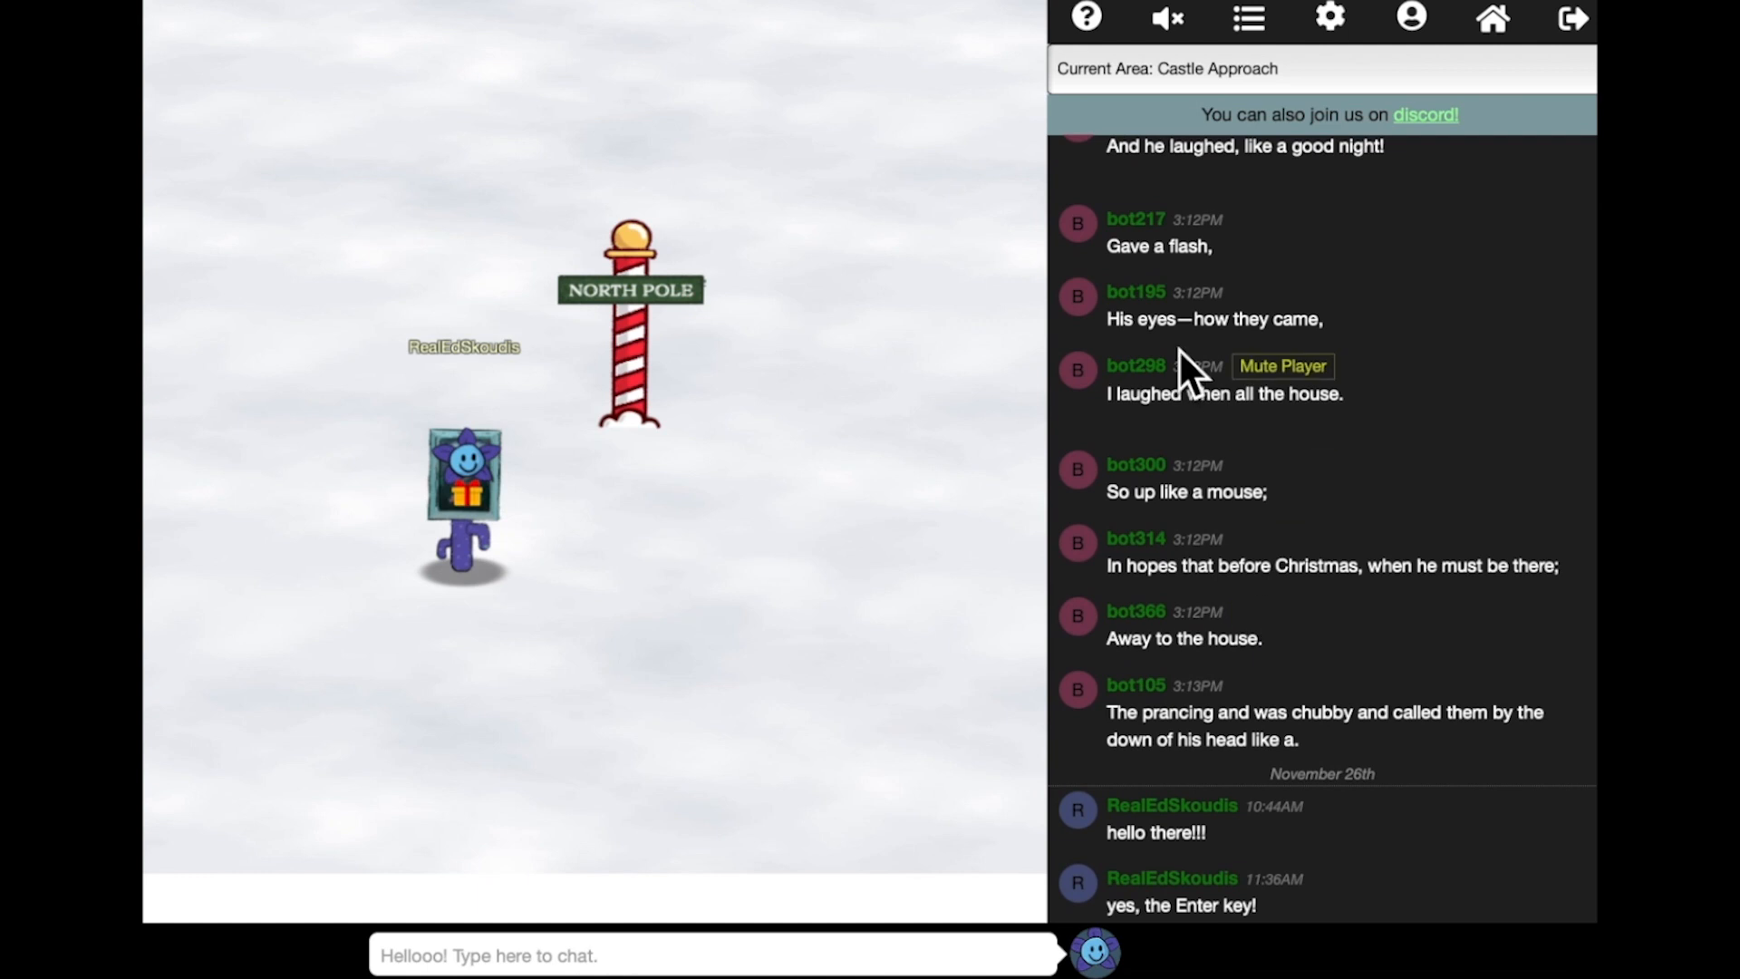
{"action": "mouse_move", "coordinate": [1410, 149]}
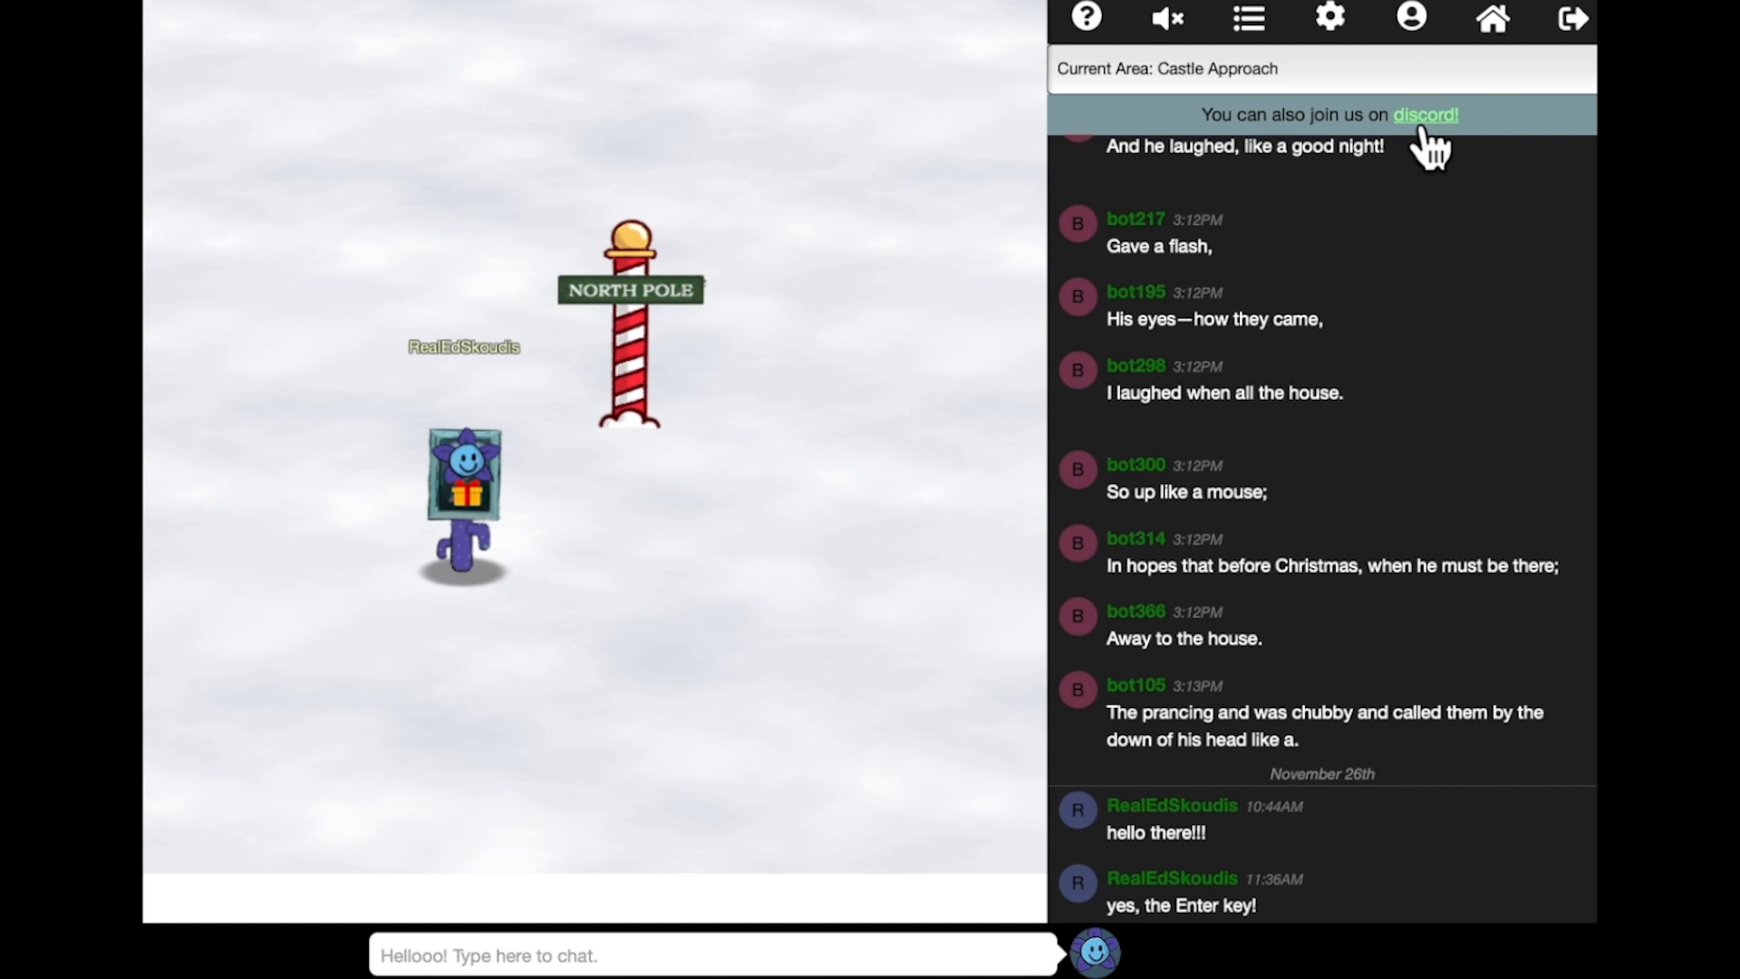
{"action": "mouse_move", "coordinate": [1343, 43]}
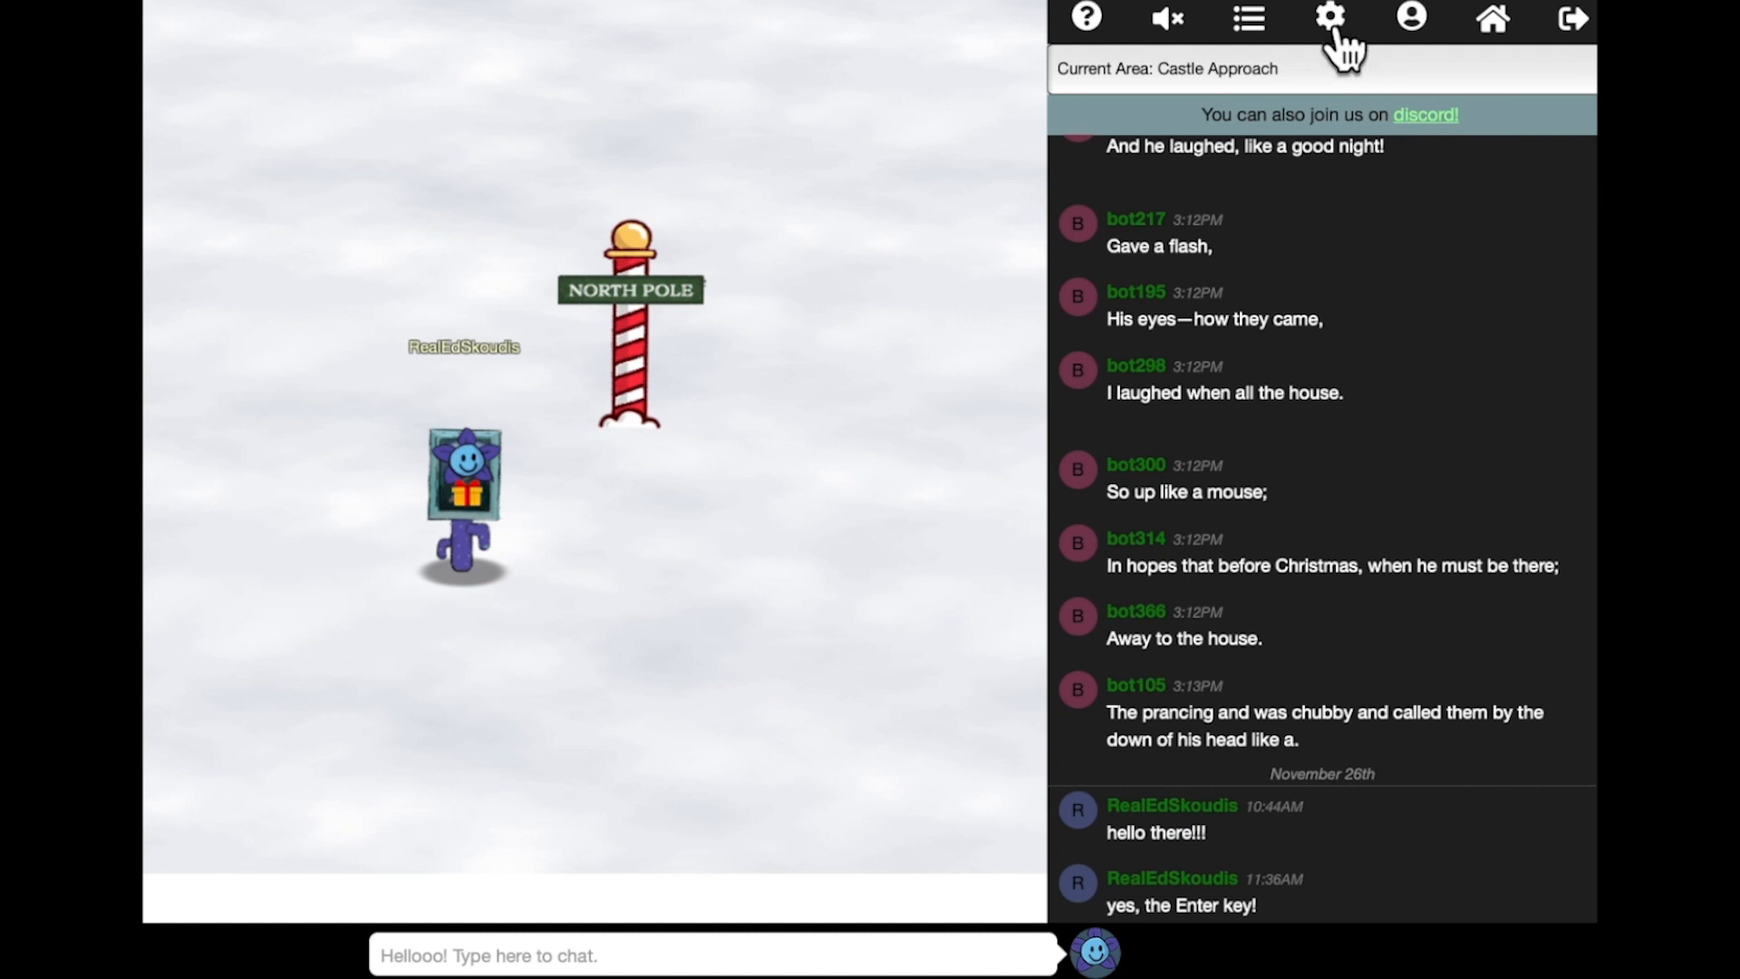
{"action": "left_click", "coordinate": [1330, 18]}
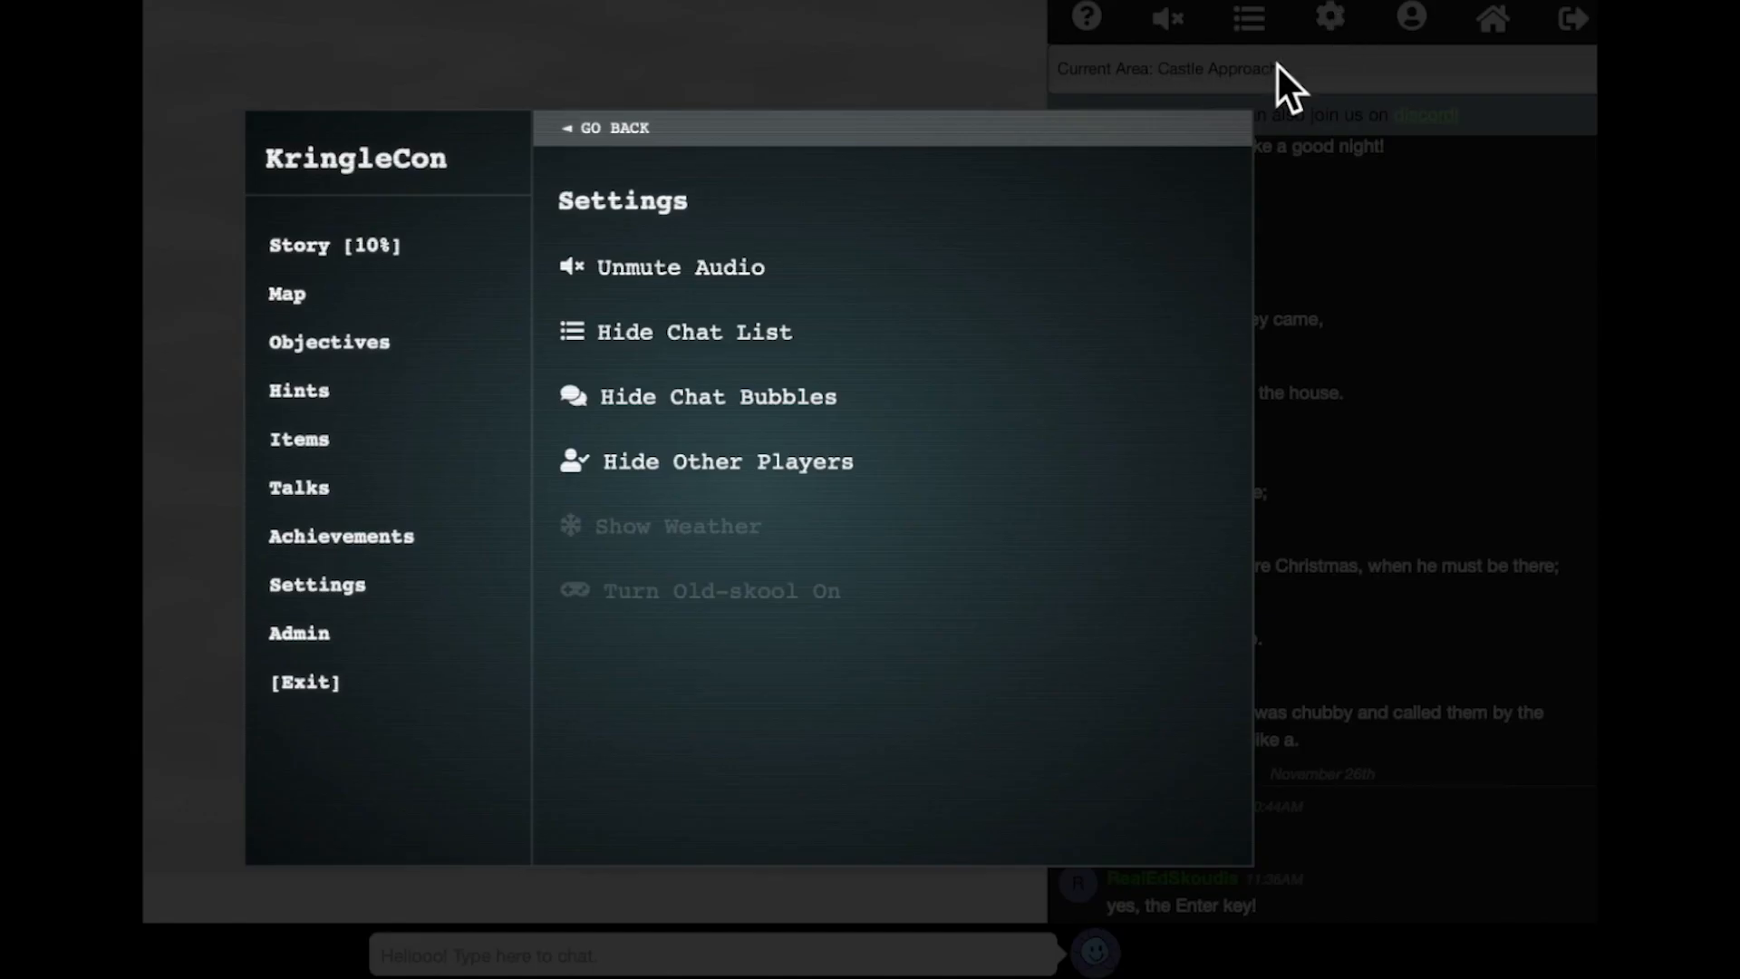
{"action": "mouse_move", "coordinate": [716, 294]}
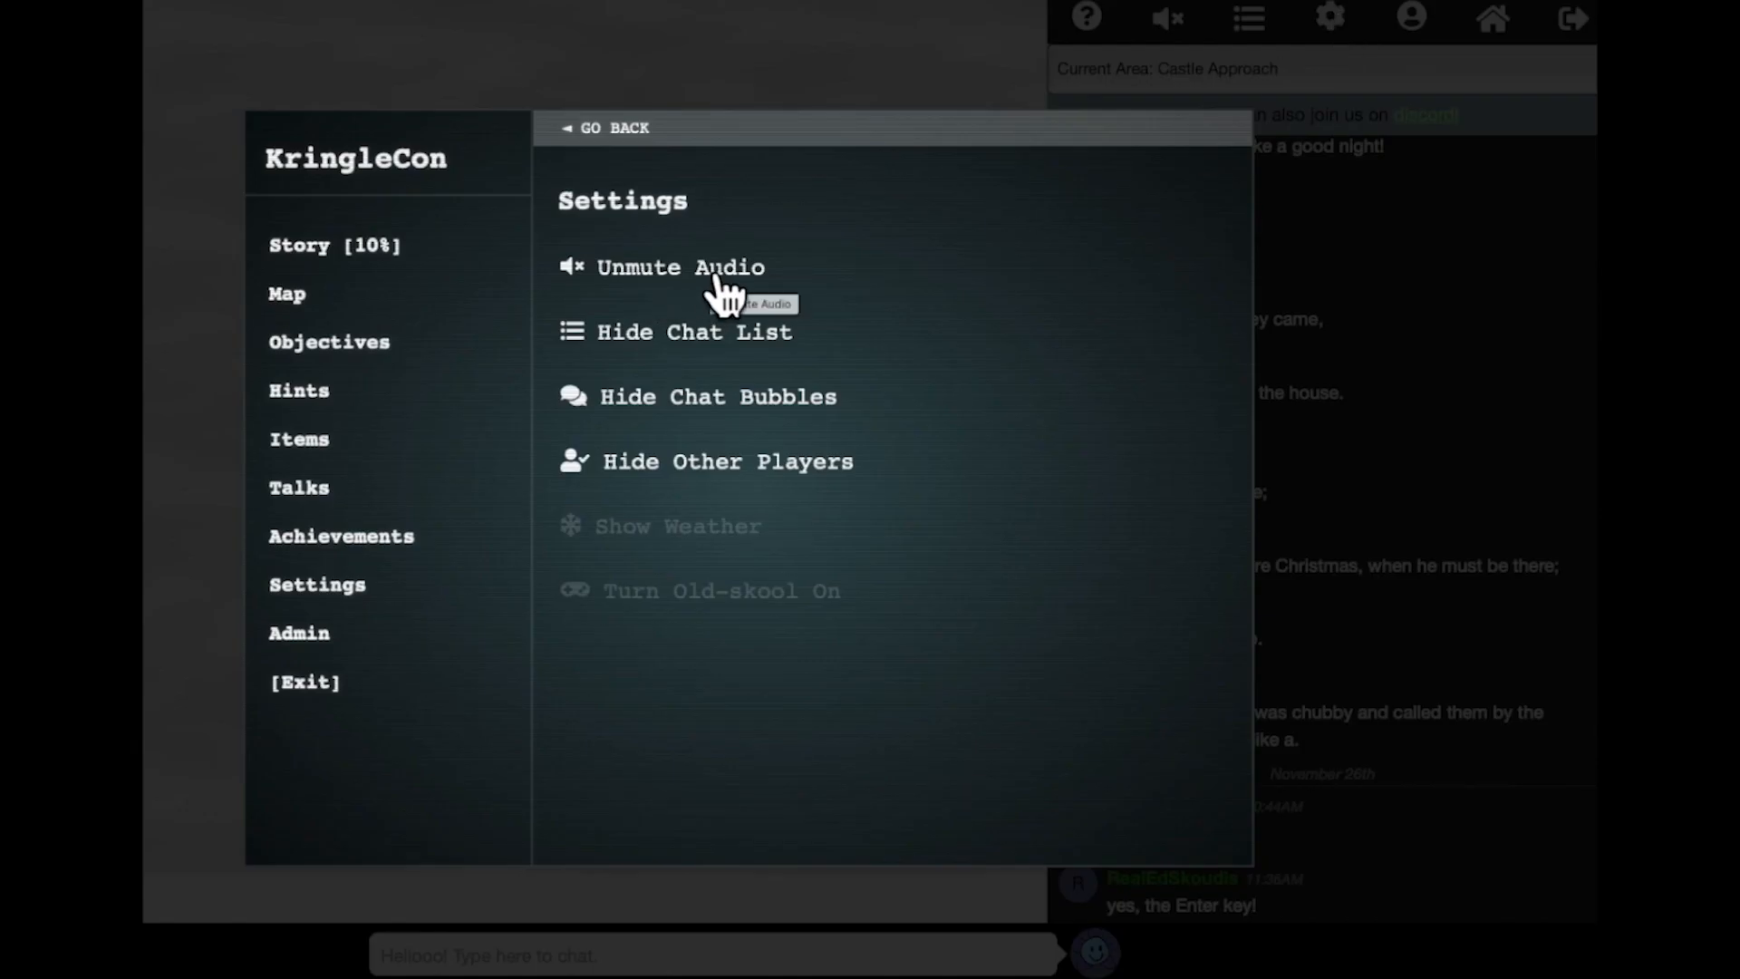
{"action": "mouse_move", "coordinate": [711, 350]}
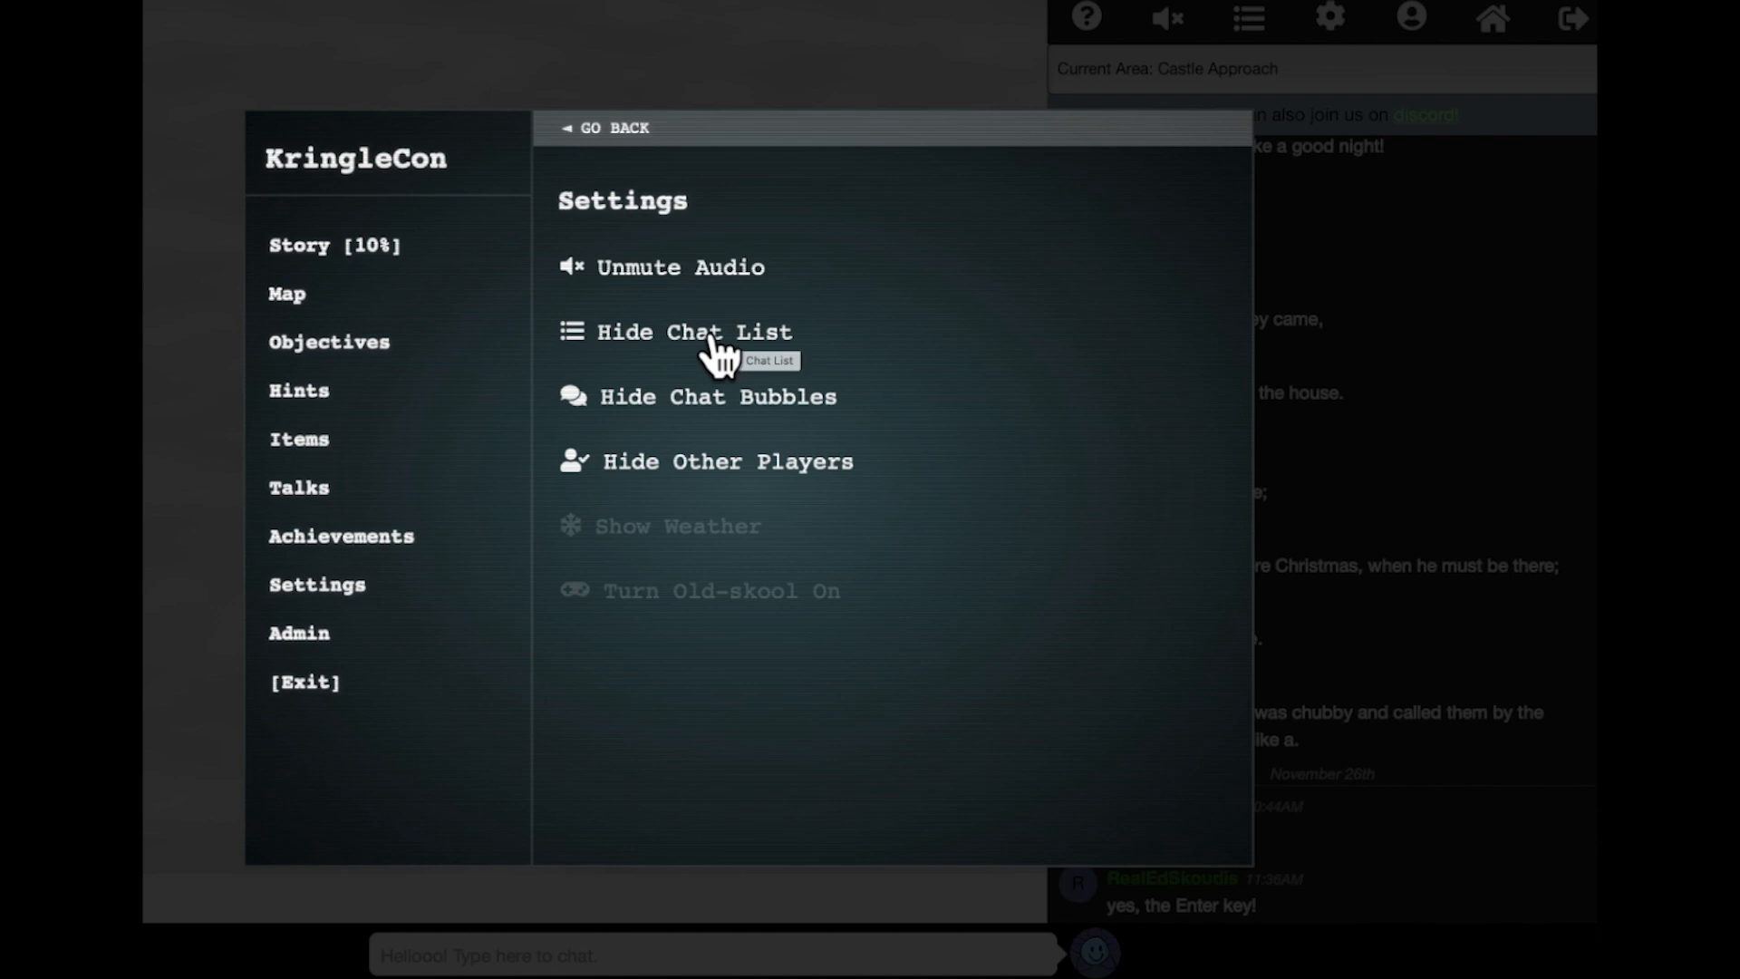
{"action": "mouse_move", "coordinate": [734, 430]}
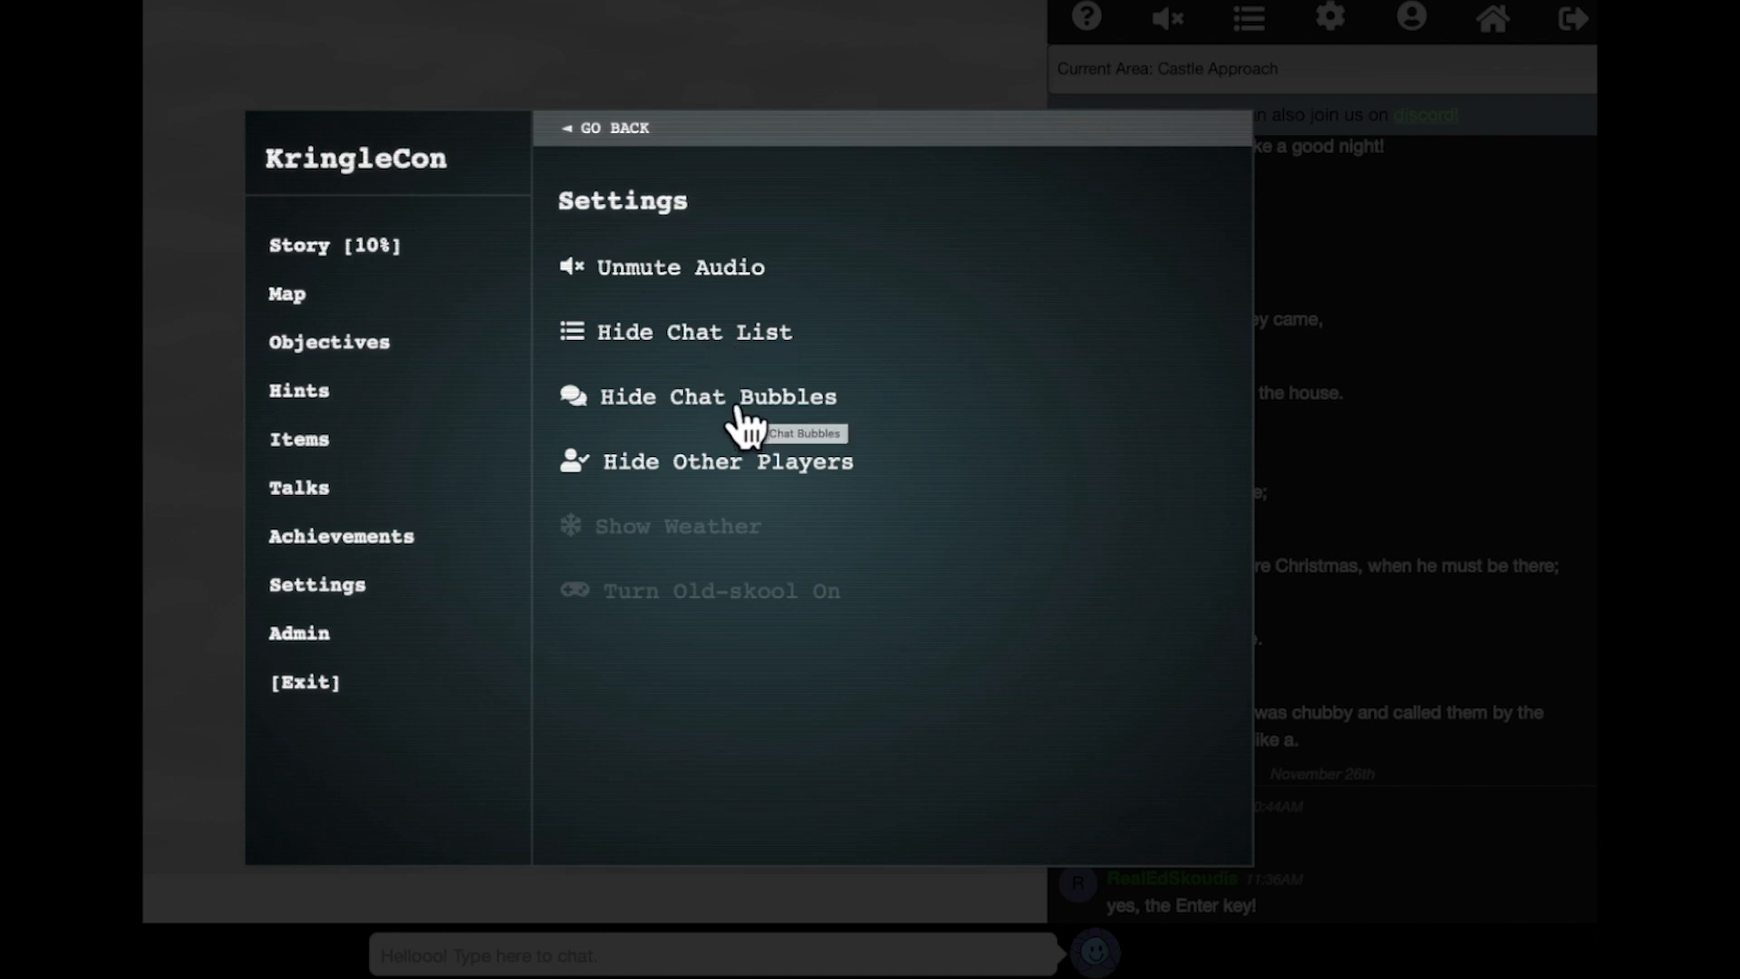
{"action": "mouse_move", "coordinate": [754, 481]}
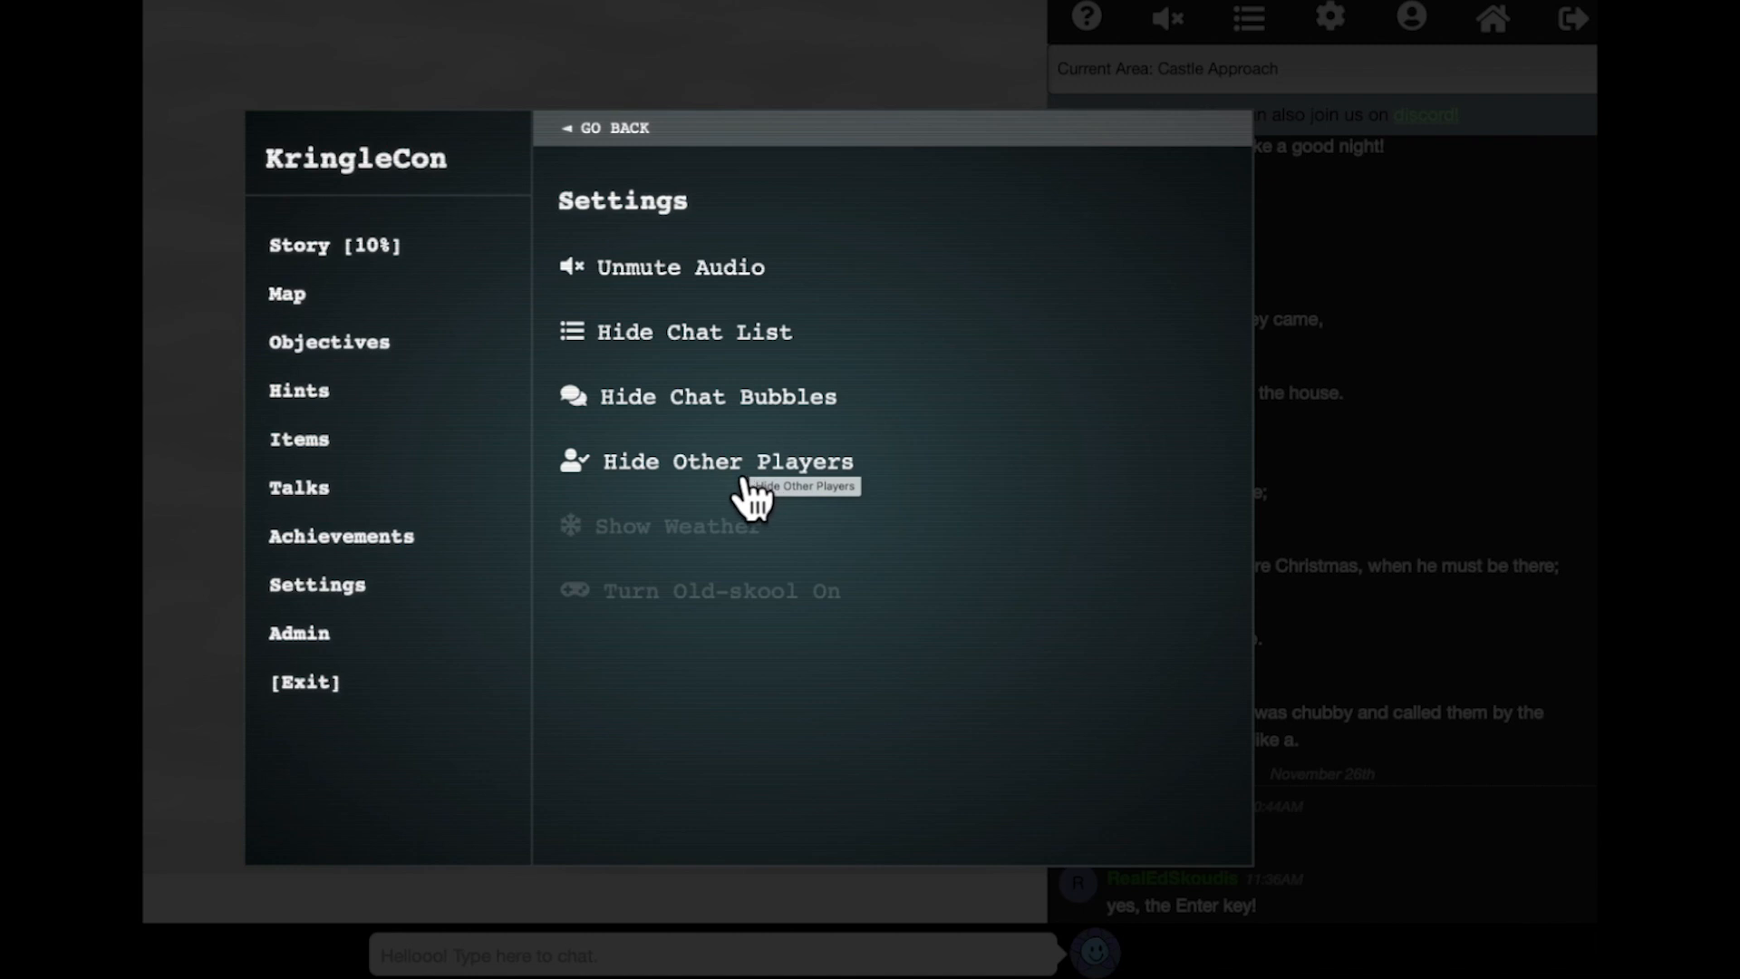
{"action": "left_click", "coordinate": [716, 462]}
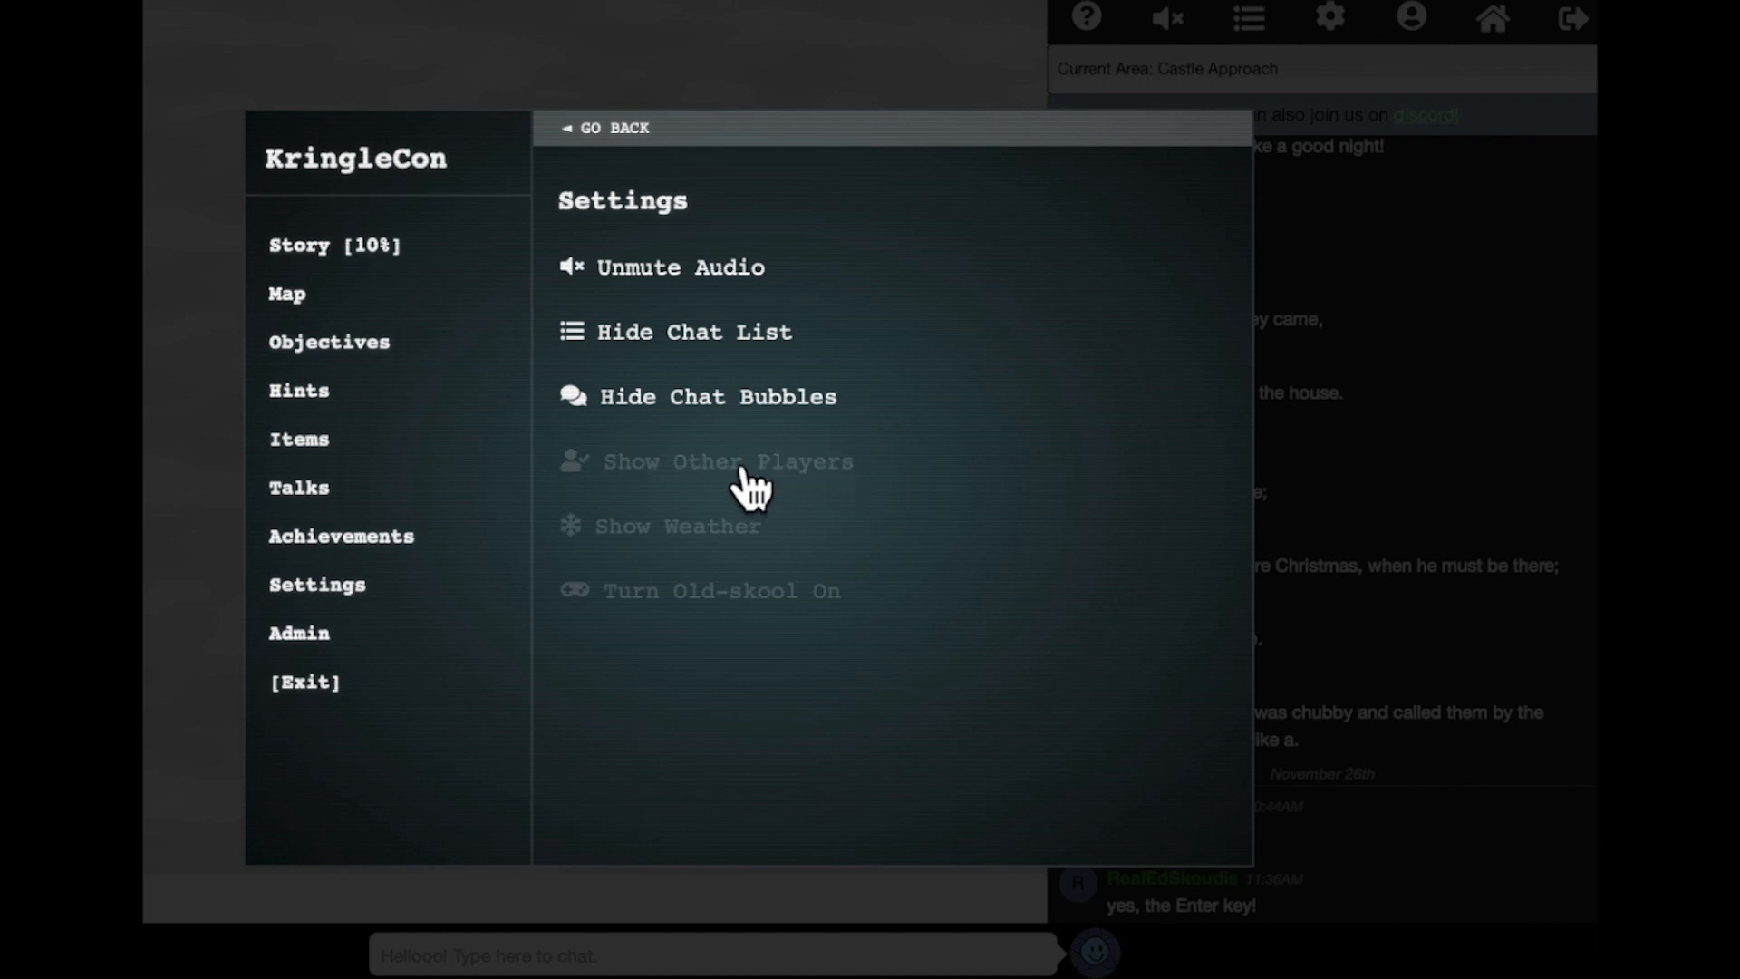
{"action": "left_click", "coordinate": [727, 462]}
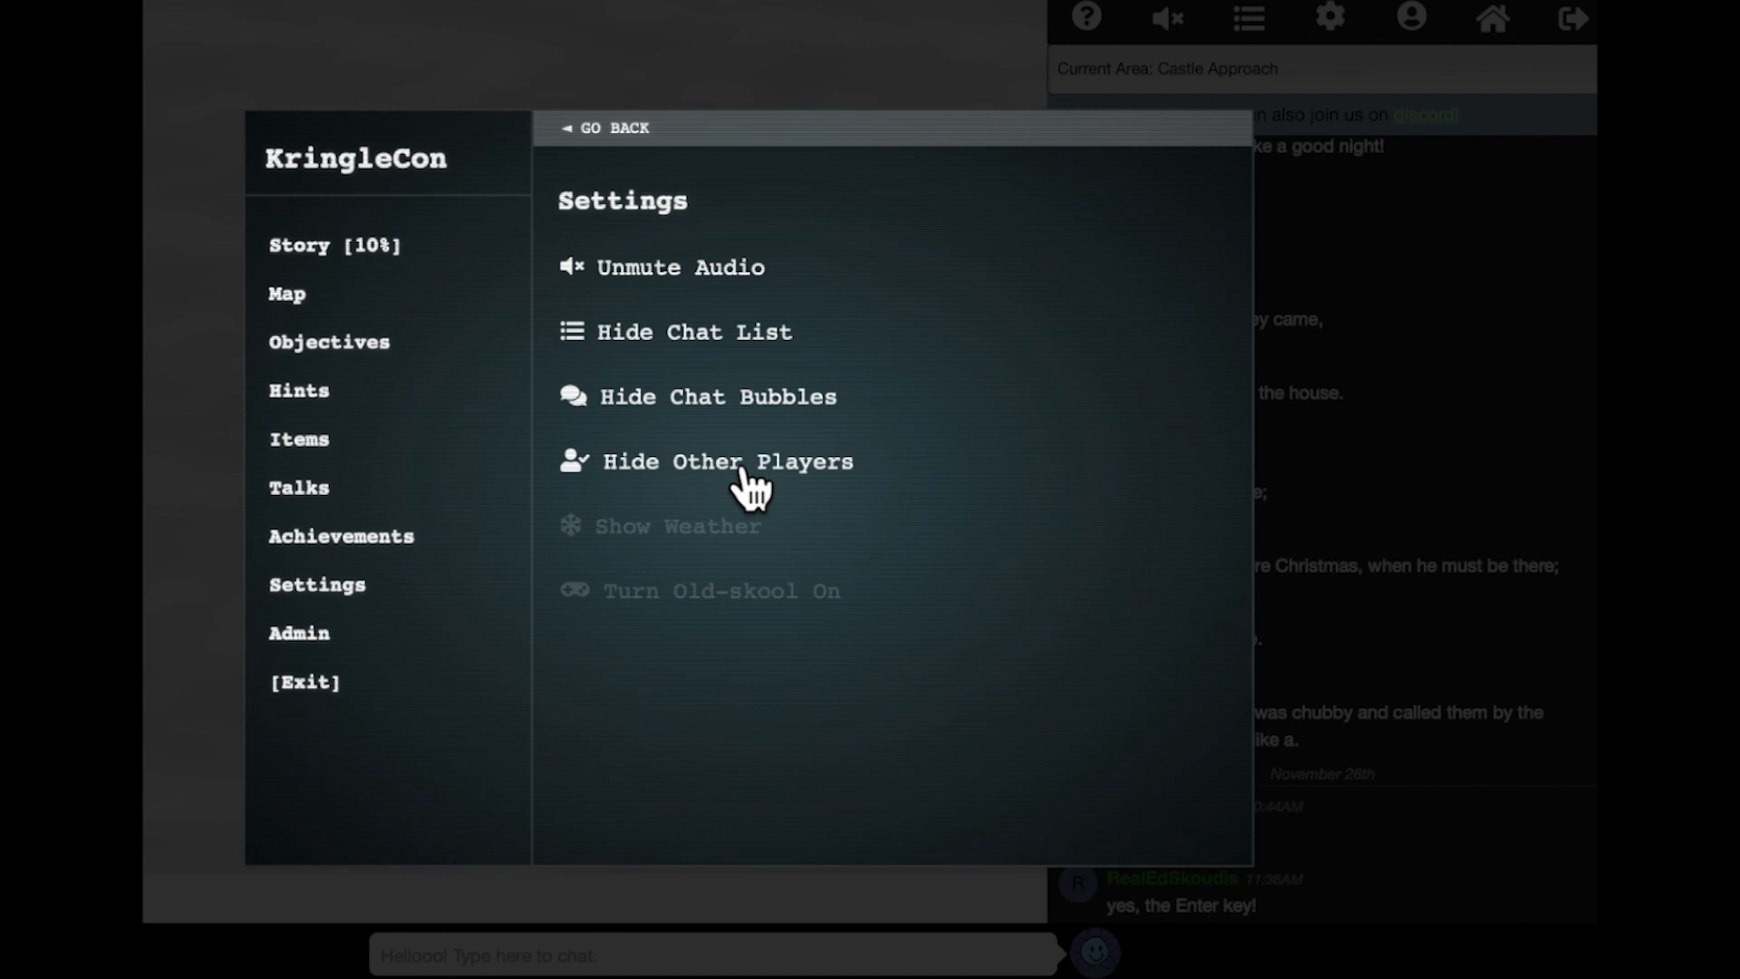
{"action": "mouse_move", "coordinate": [751, 486]}
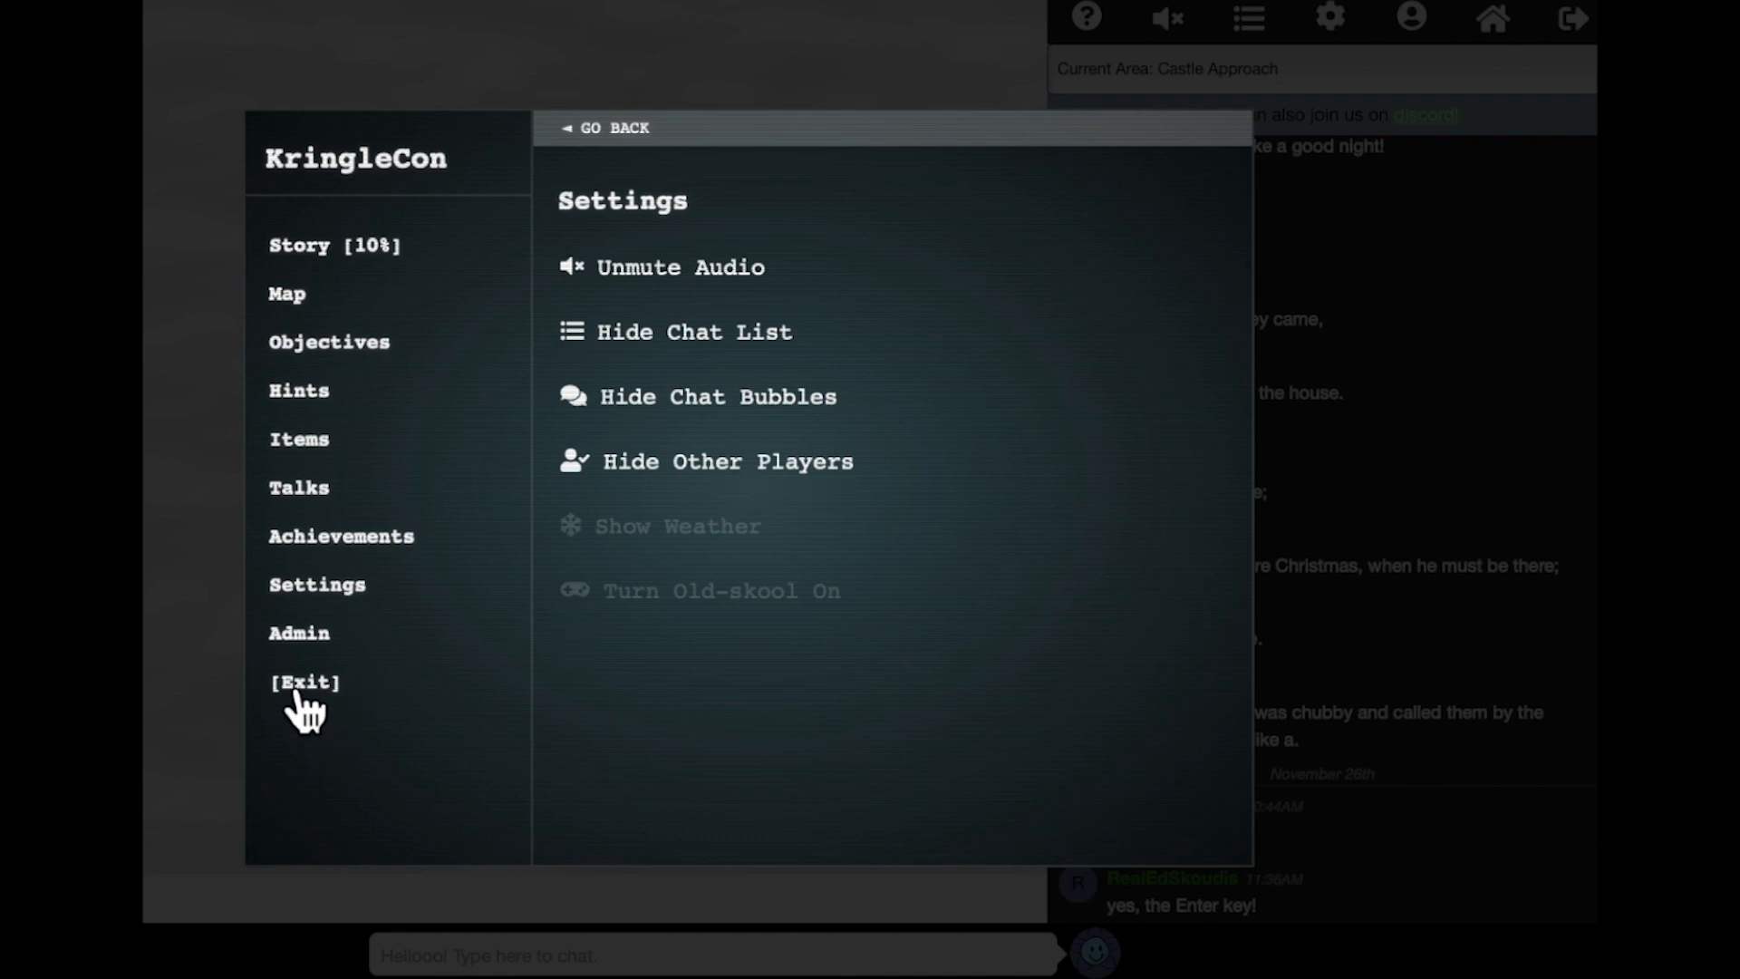
{"action": "left_click", "coordinate": [304, 682]}
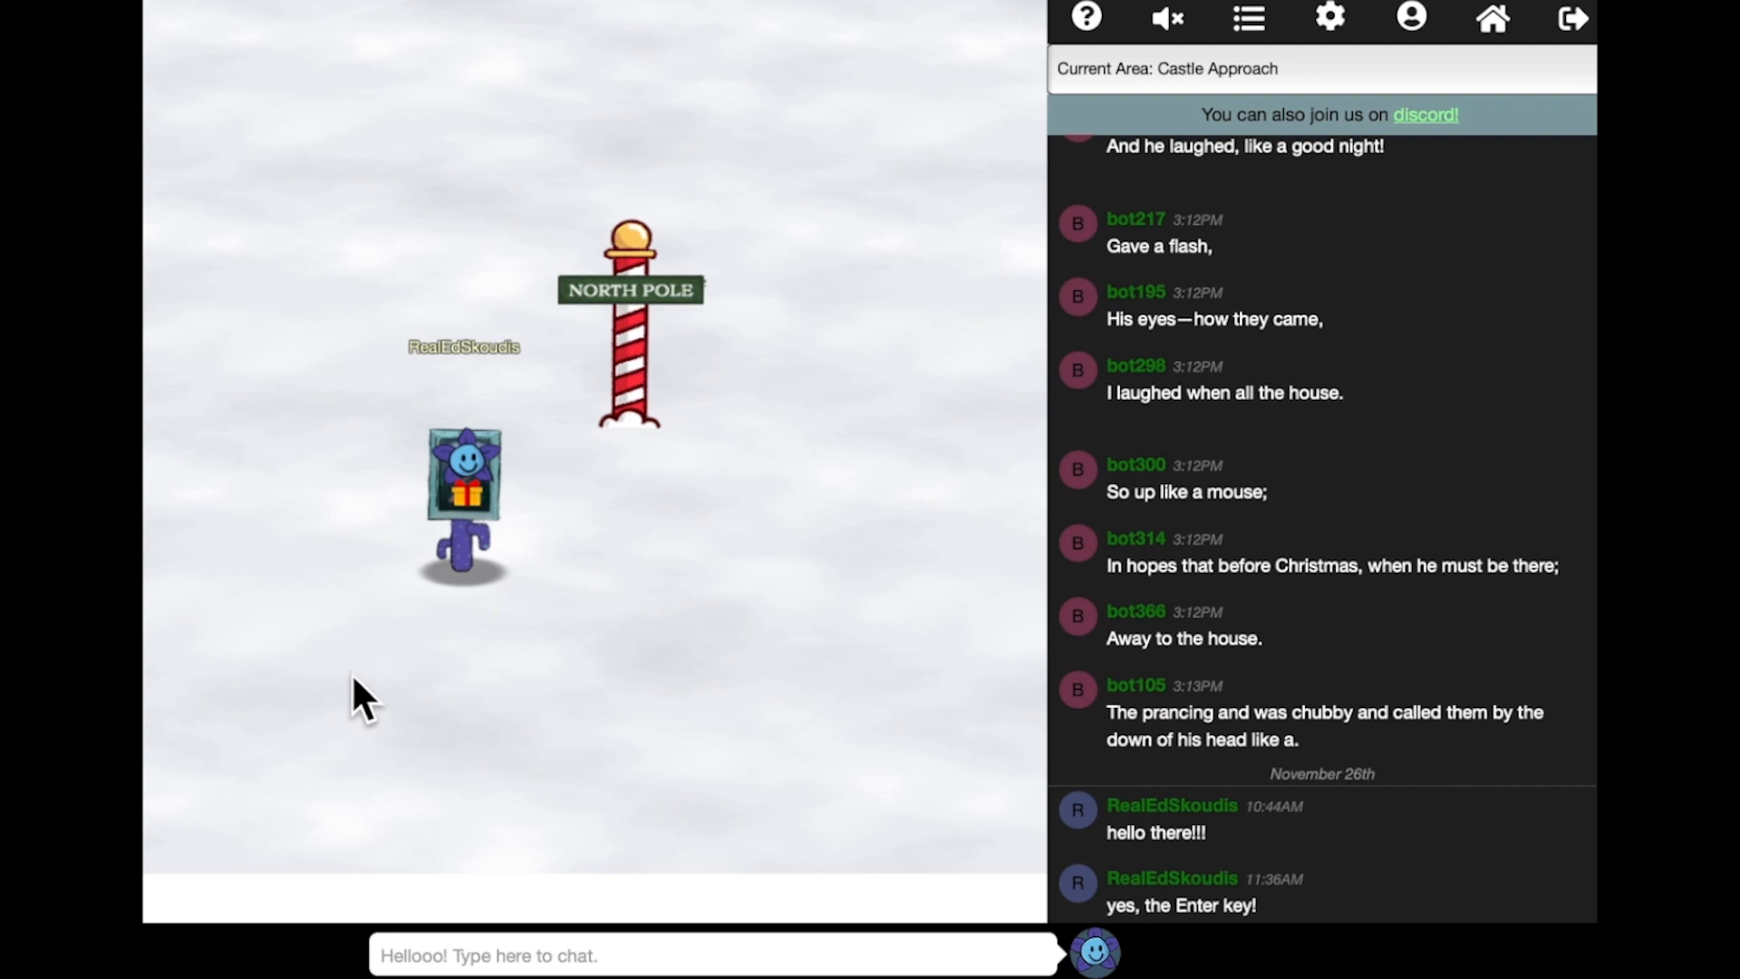
{"action": "mouse_move", "coordinate": [1442, 63]}
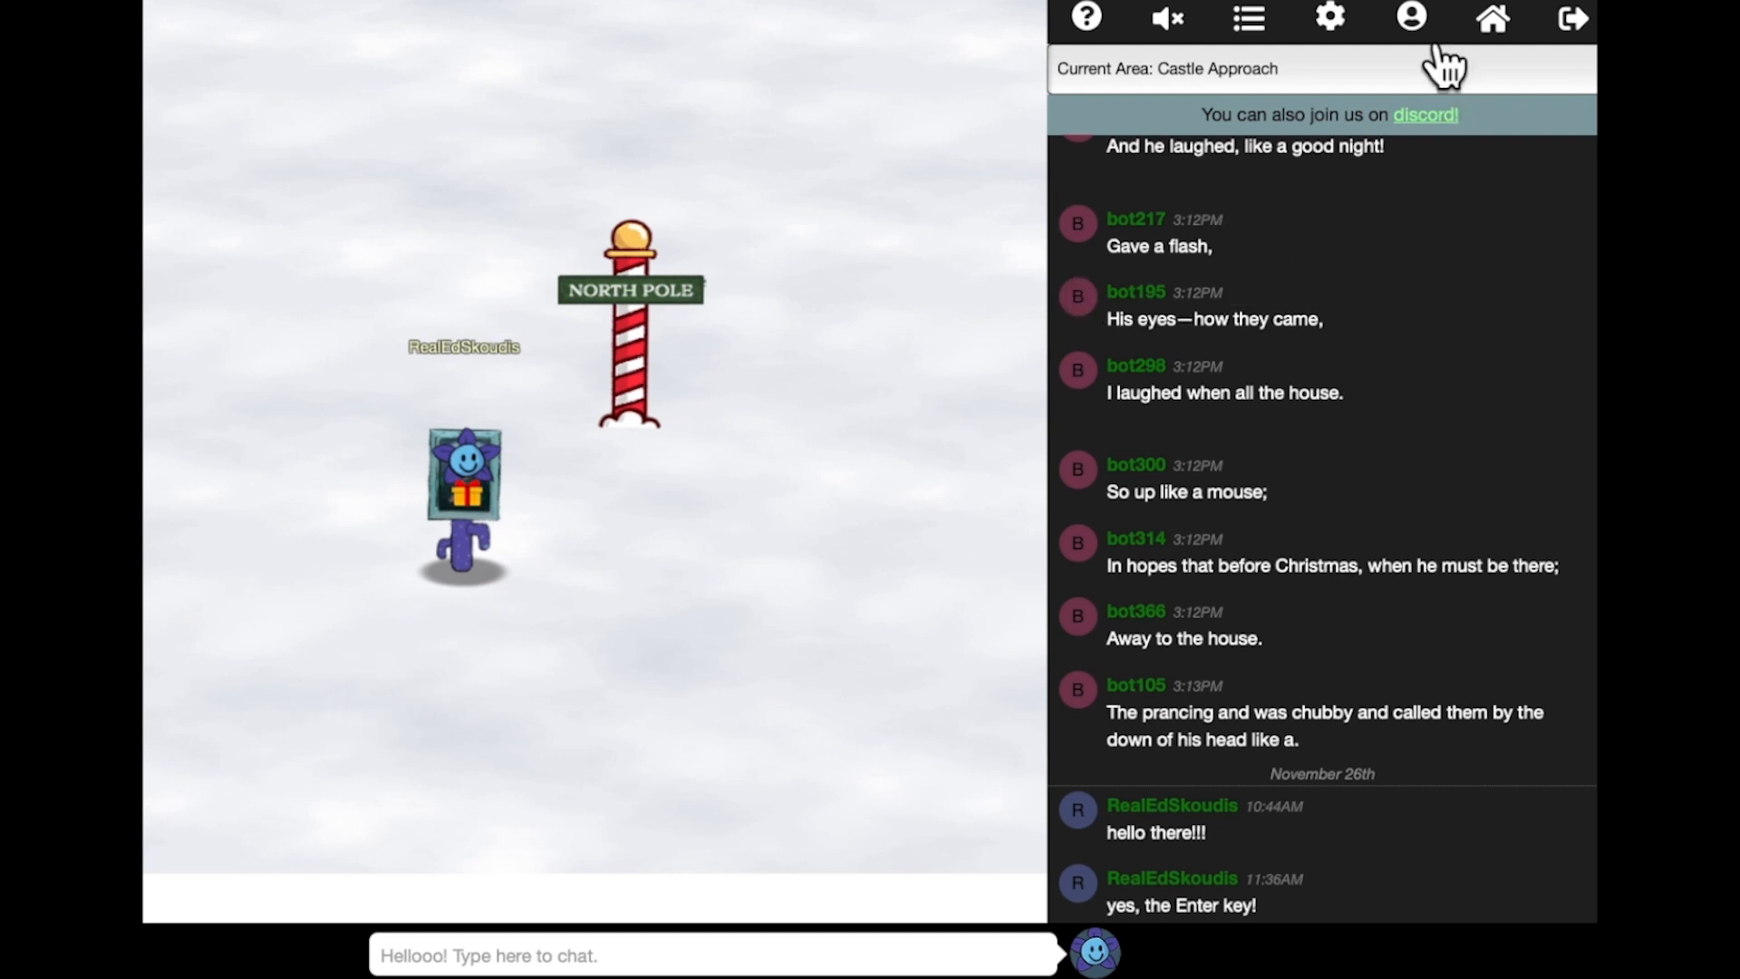
{"action": "left_click", "coordinate": [1410, 20]}
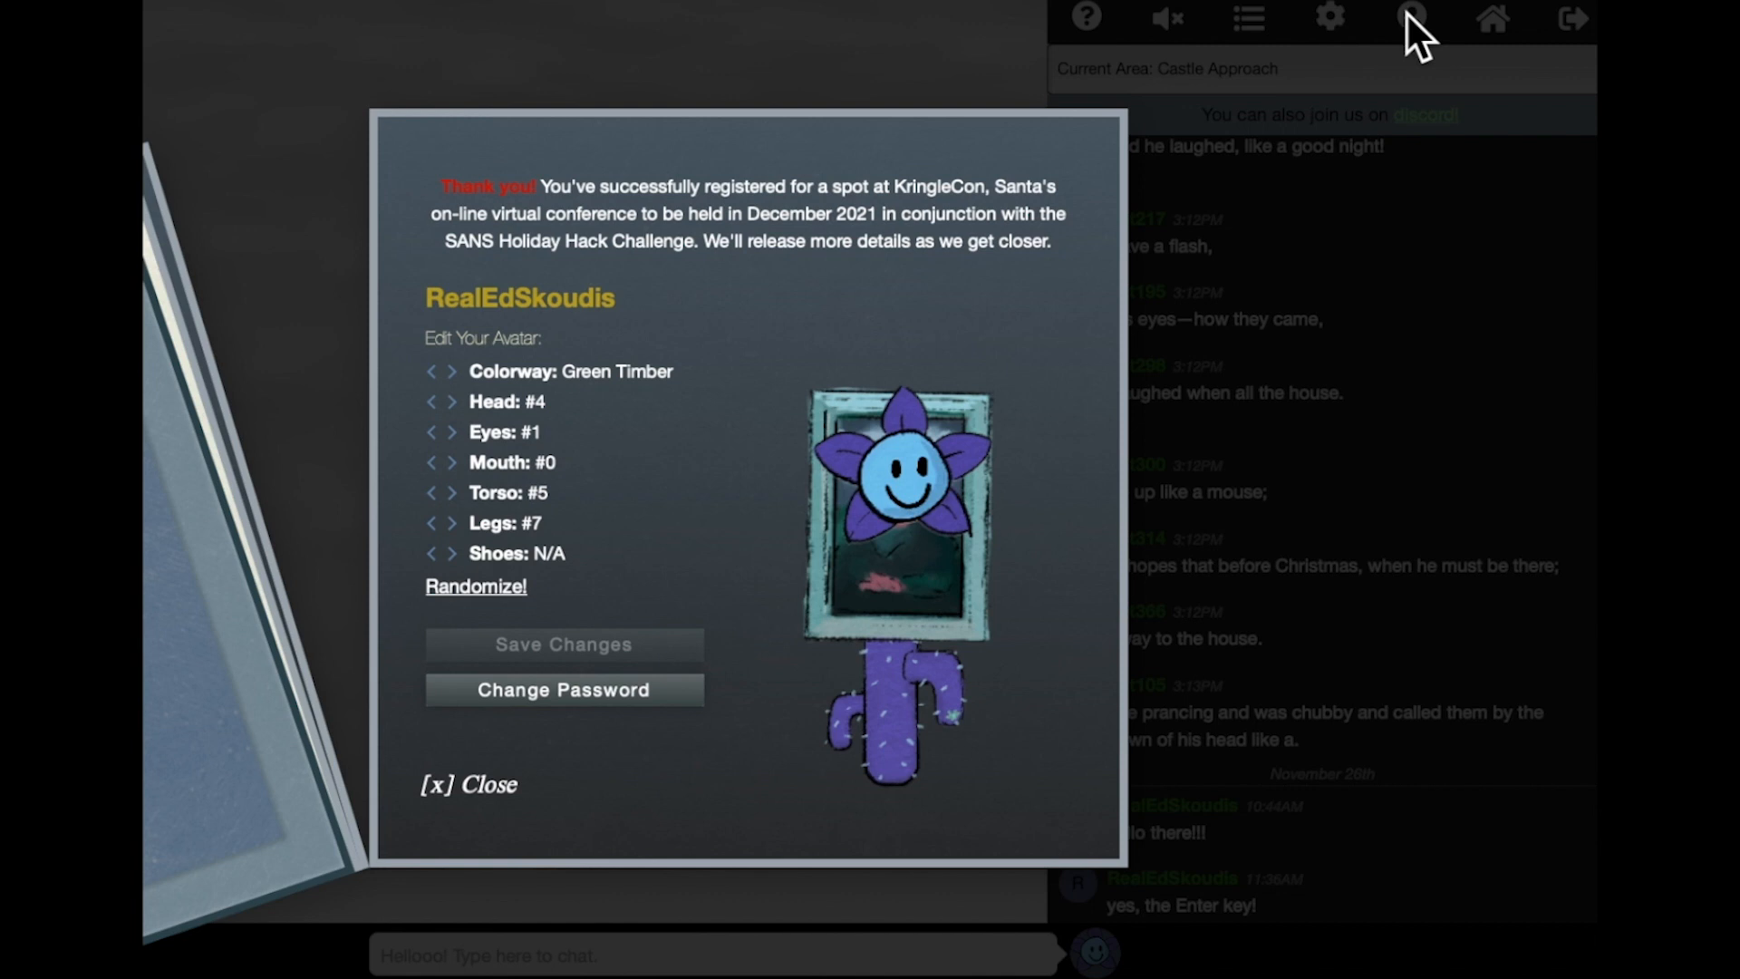
{"action": "mouse_move", "coordinate": [450, 399]}
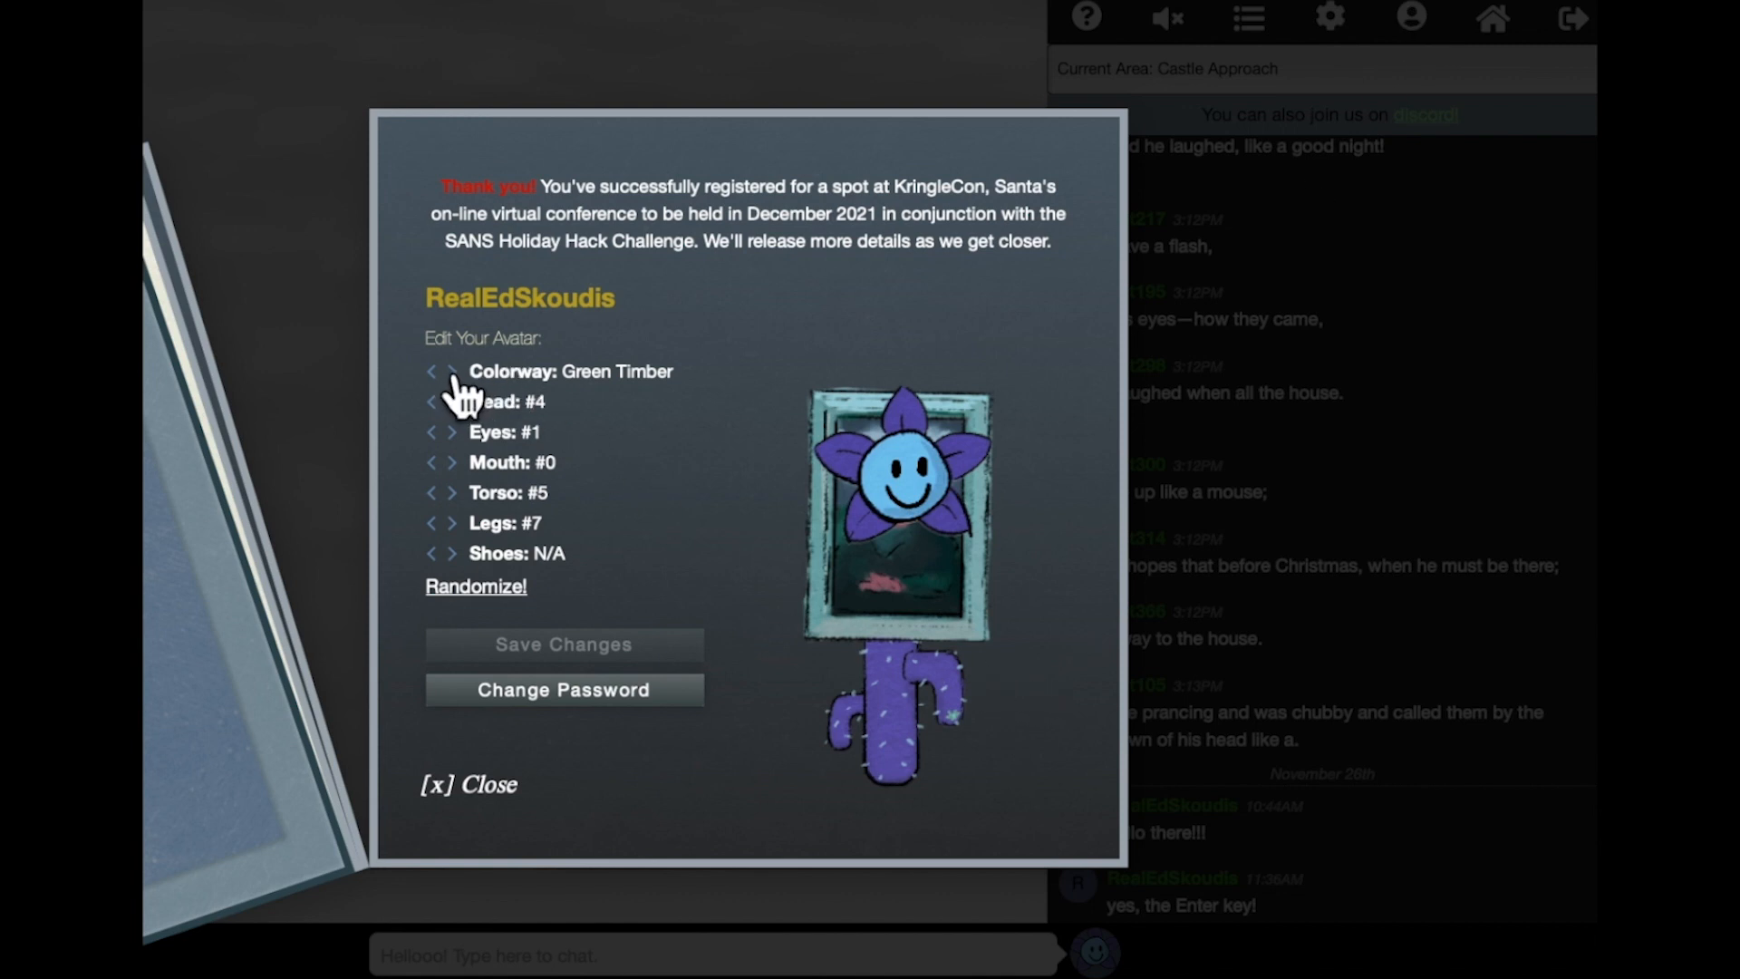
{"action": "left_click", "coordinate": [453, 369]}
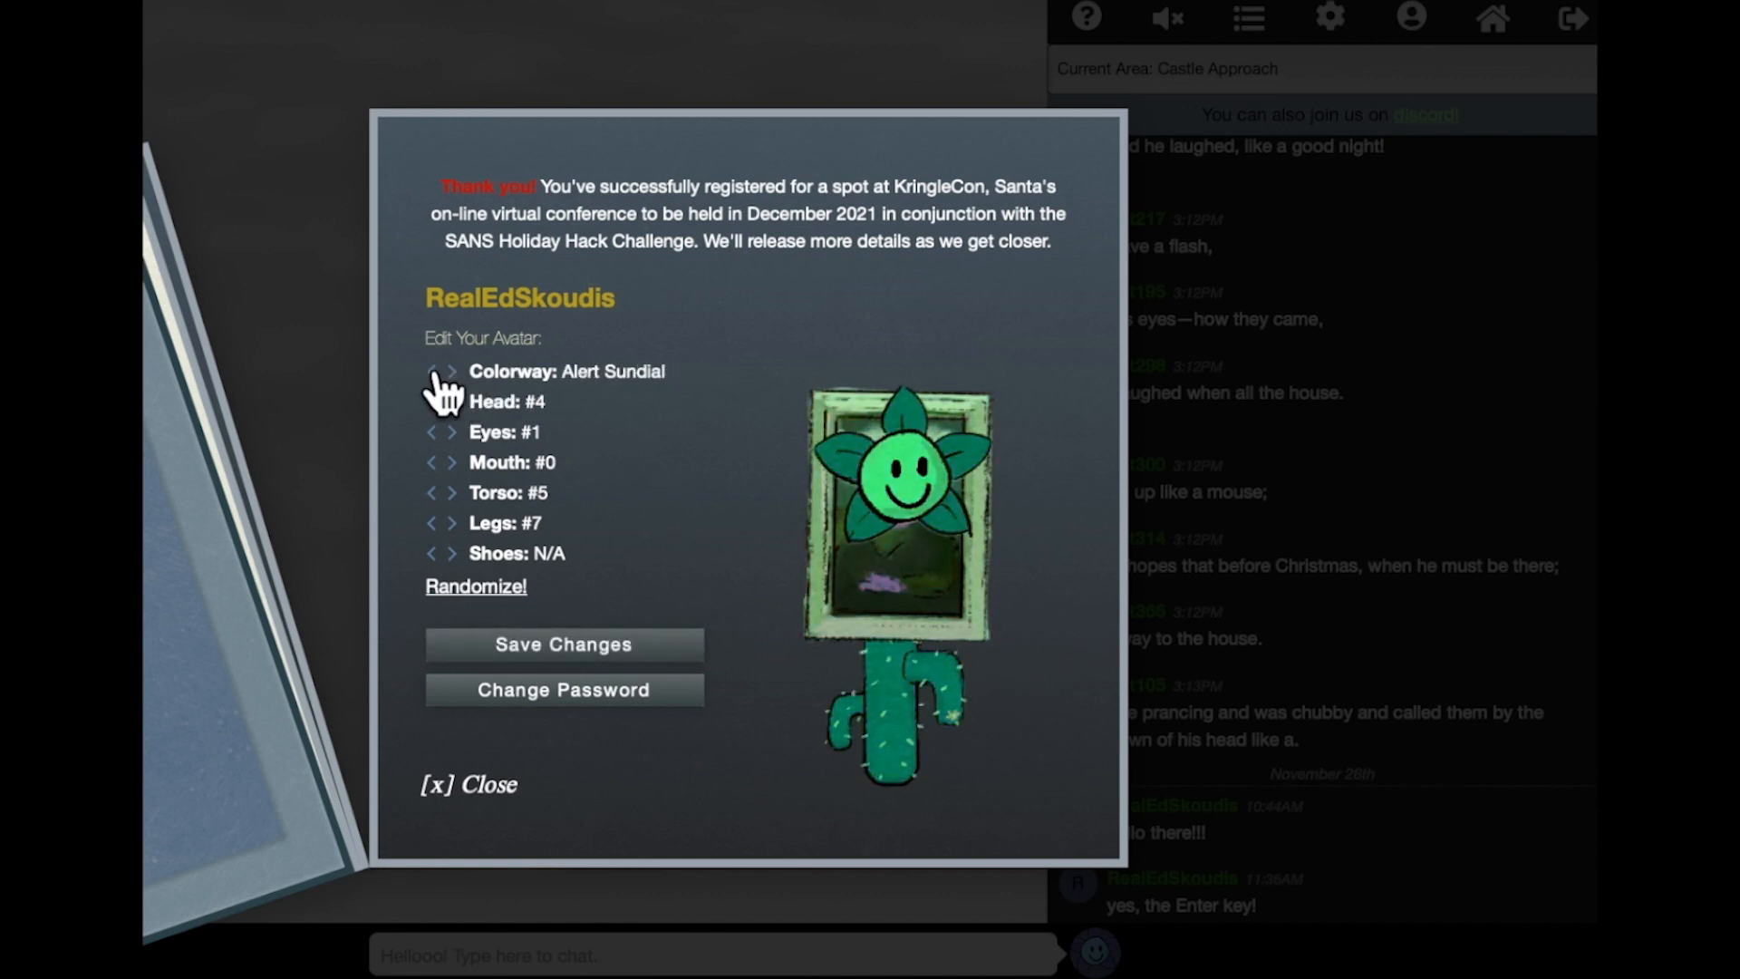
{"action": "left_click", "coordinate": [446, 371]}
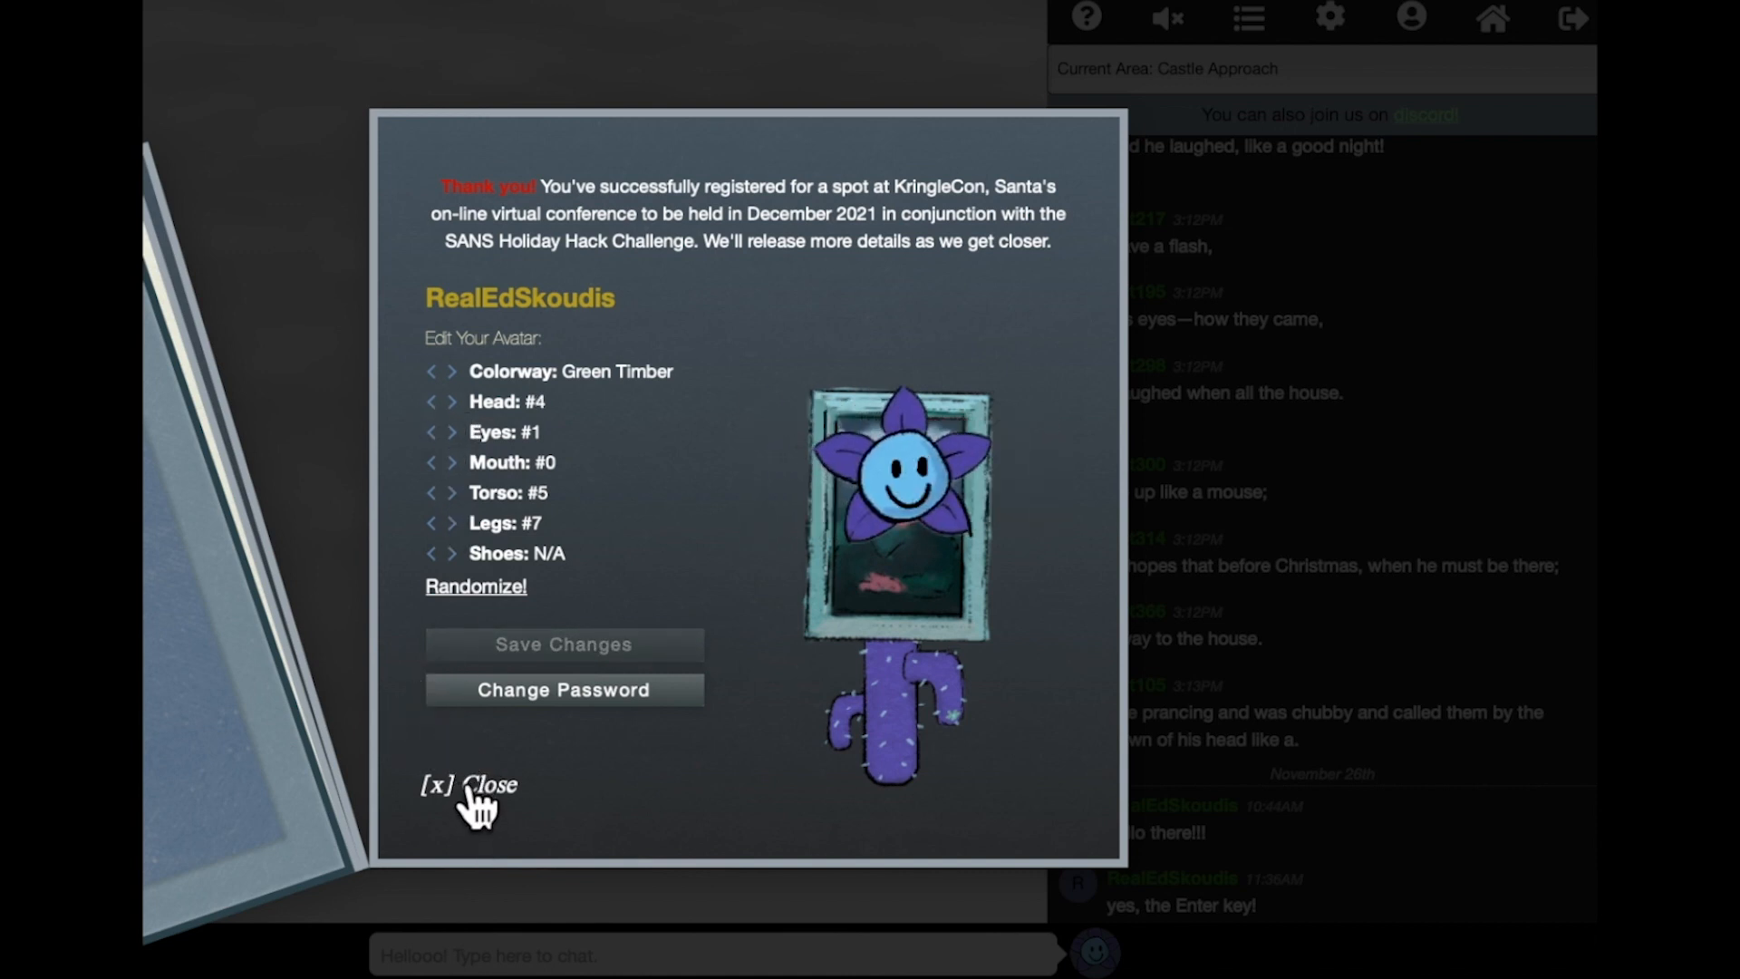
{"action": "left_click", "coordinate": [467, 785]}
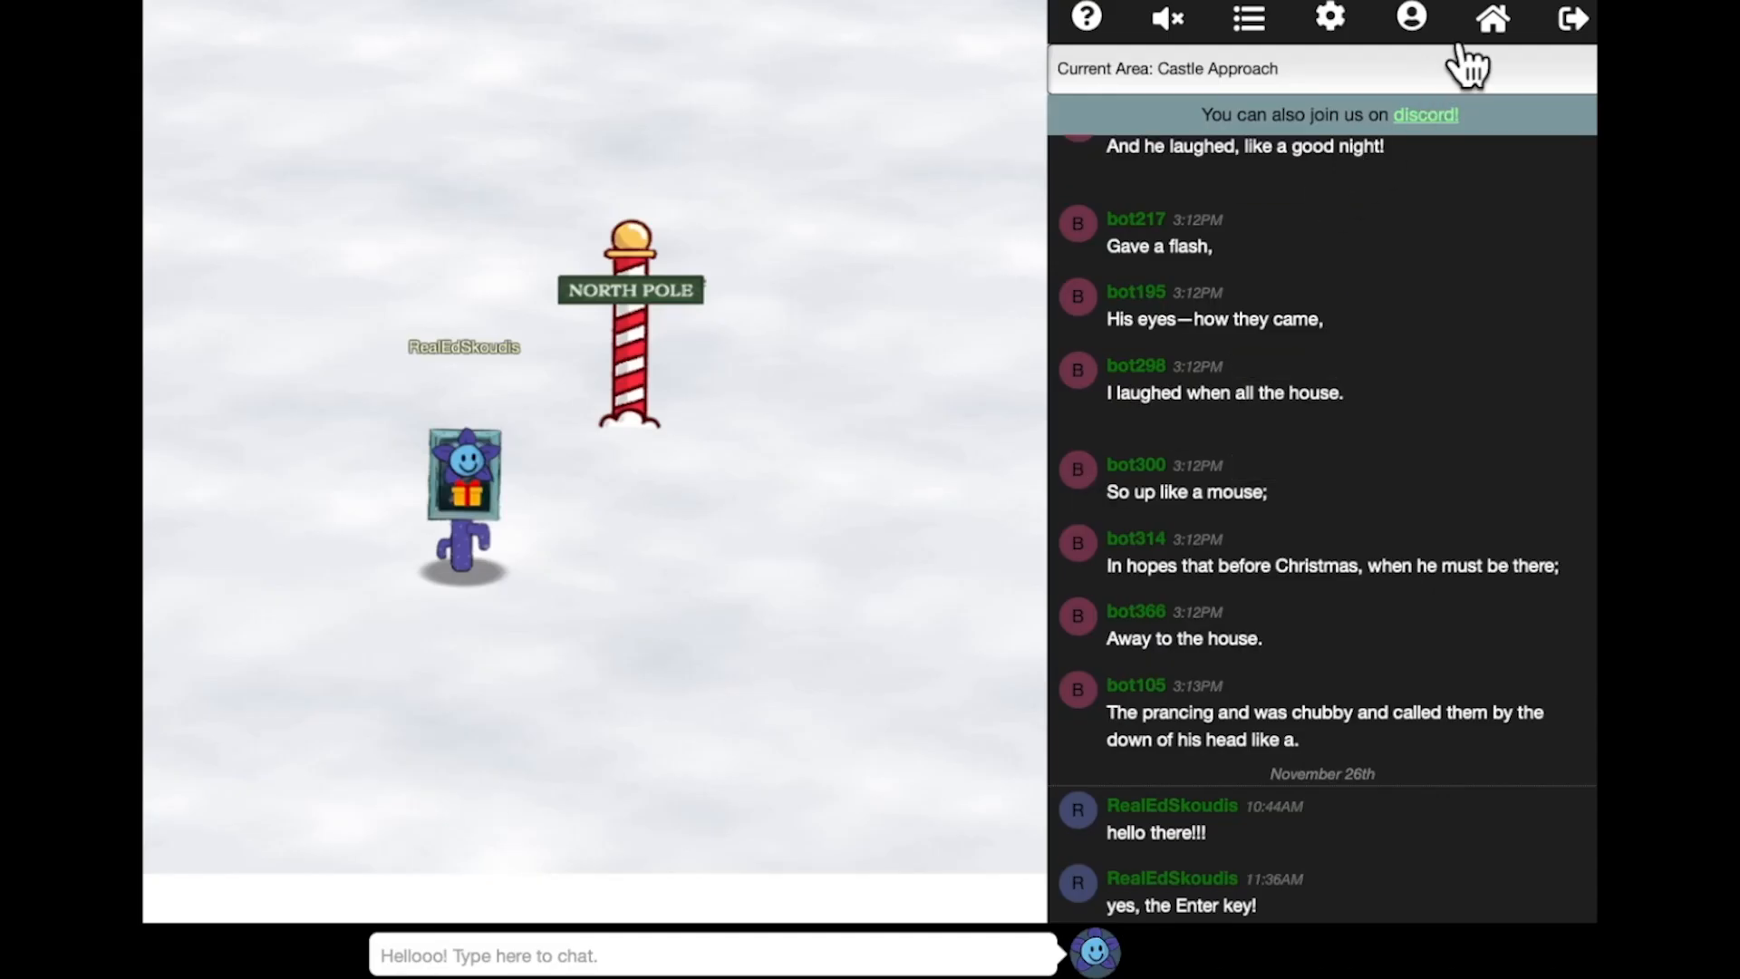
{"action": "mouse_move", "coordinate": [1491, 27]}
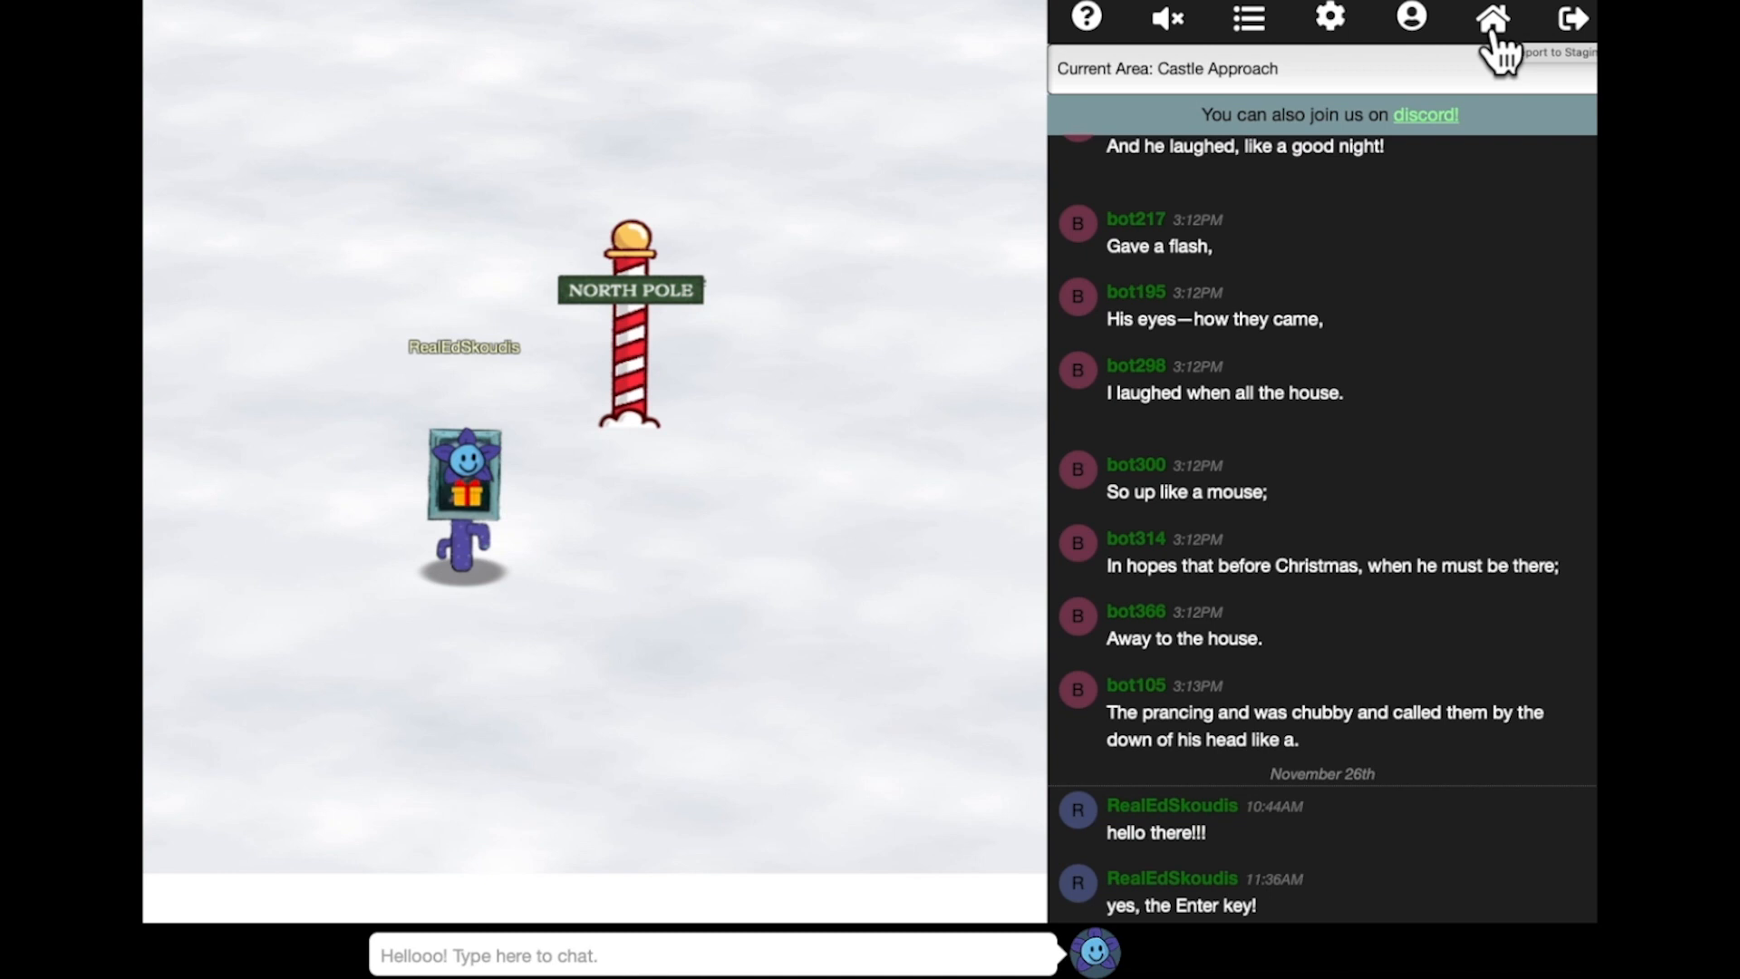
{"action": "mouse_move", "coordinate": [1530, 37]}
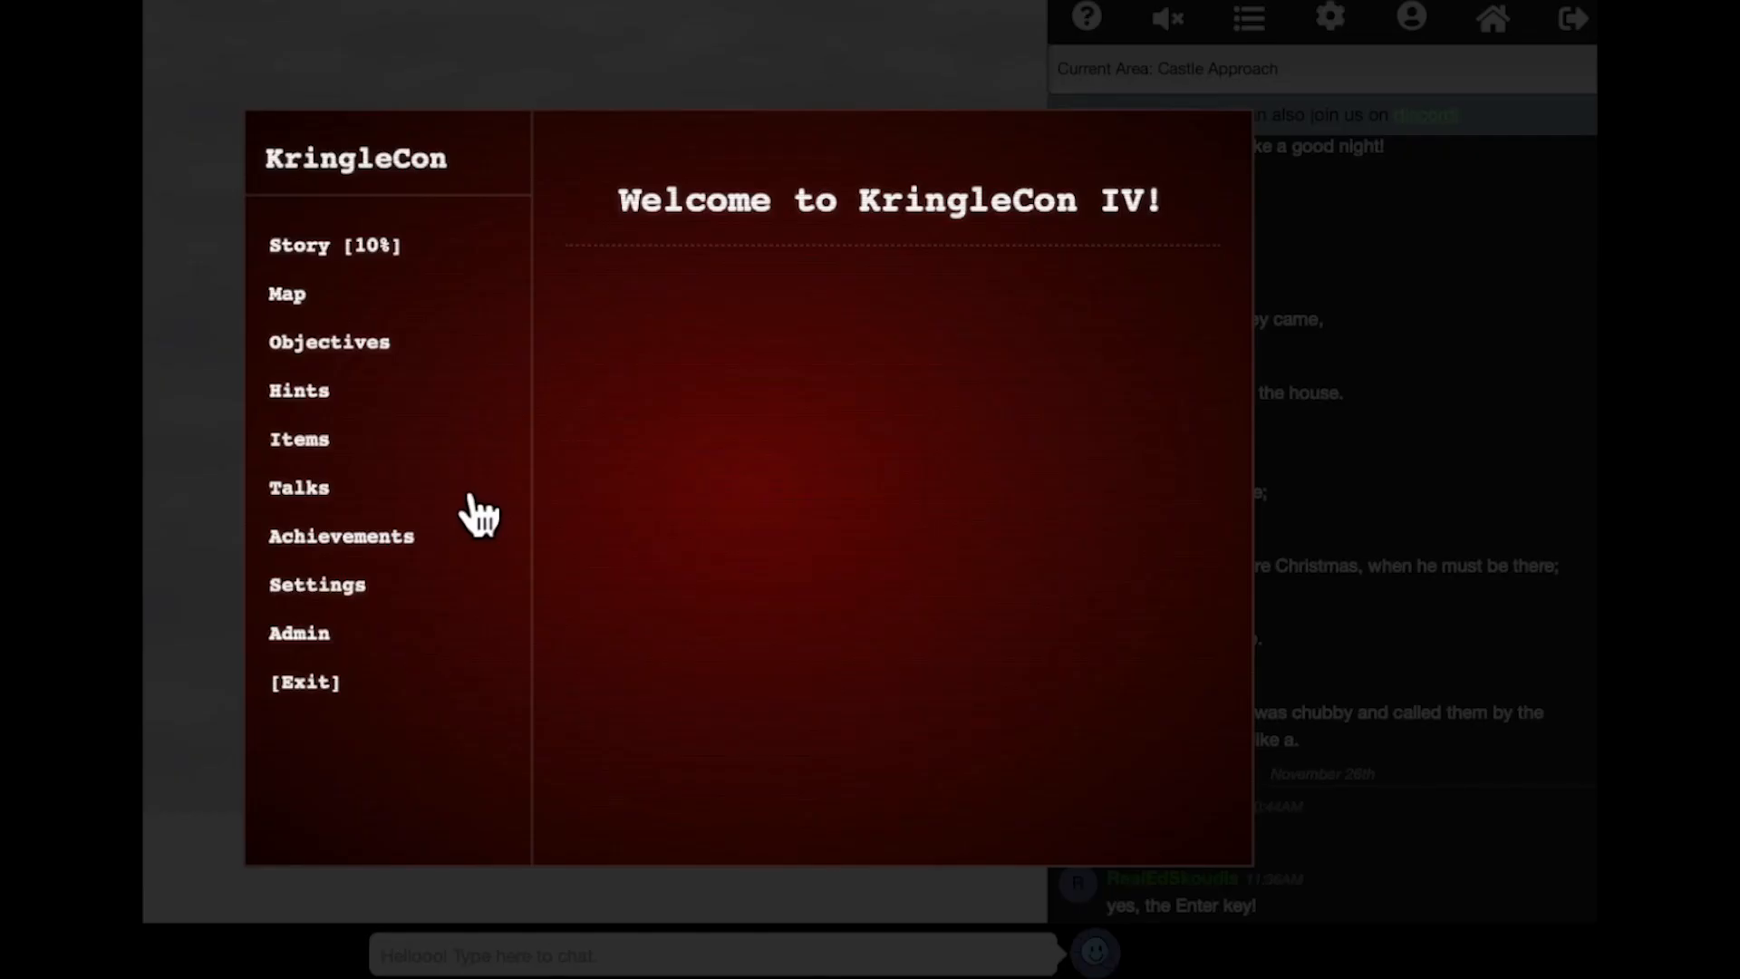
{"action": "mouse_move", "coordinate": [322, 257]}
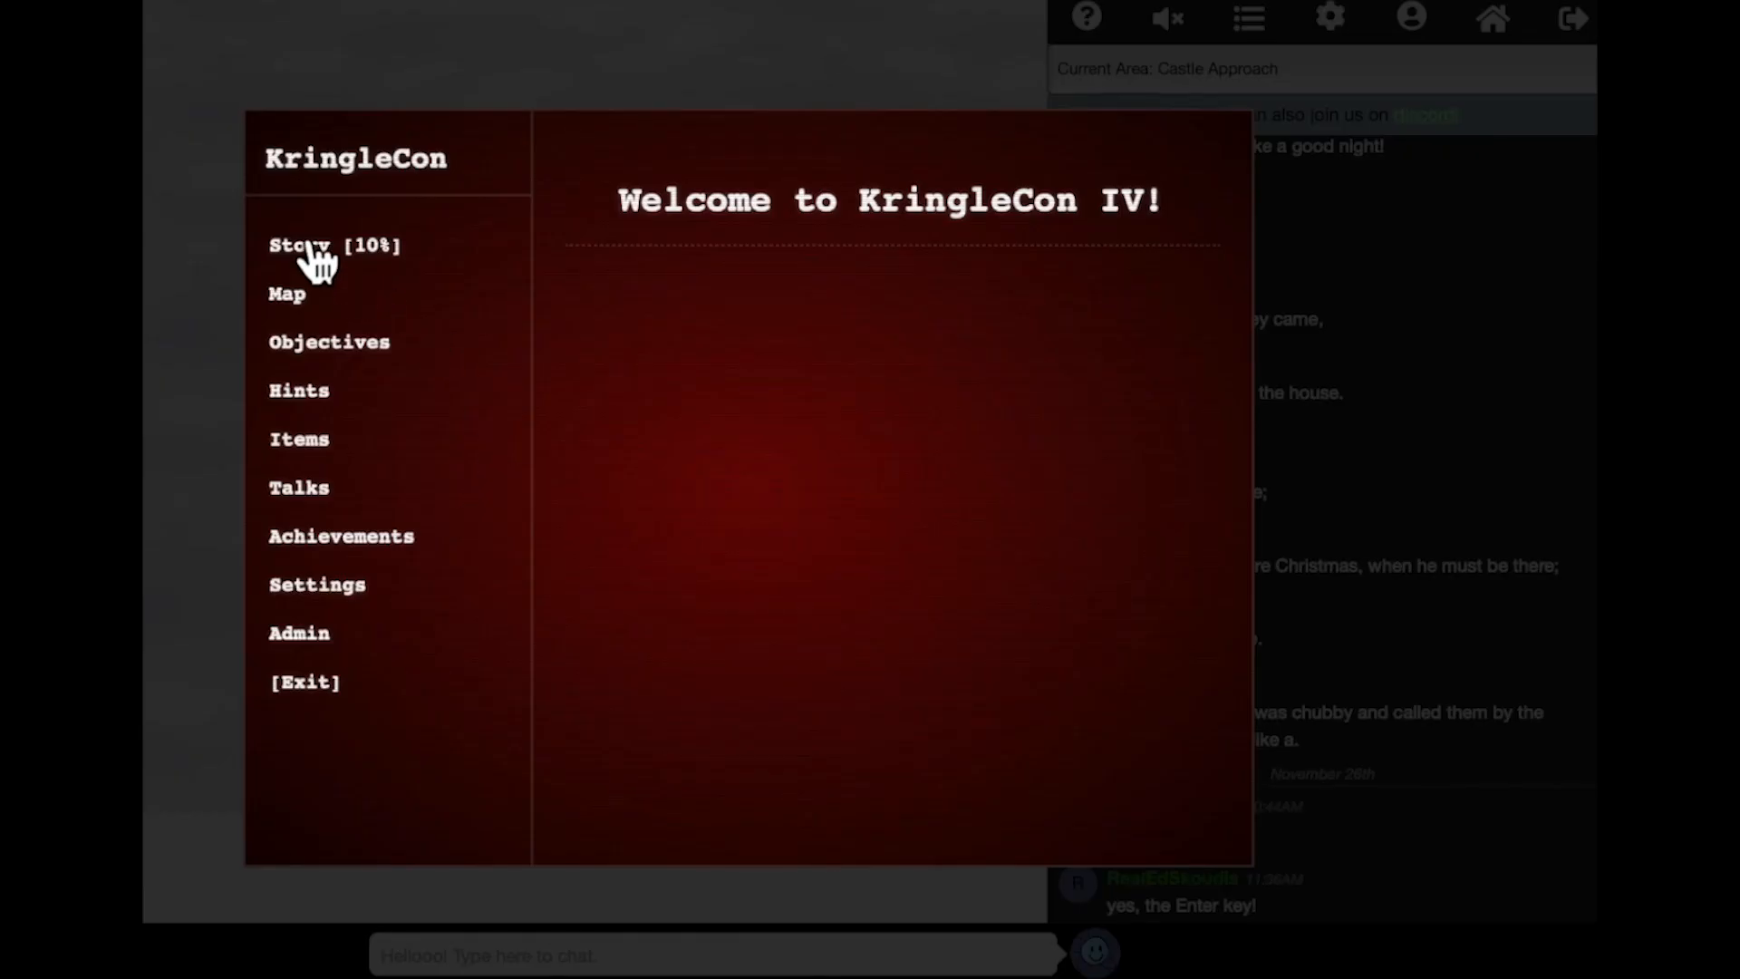
{"action": "mouse_move", "coordinate": [322, 426]}
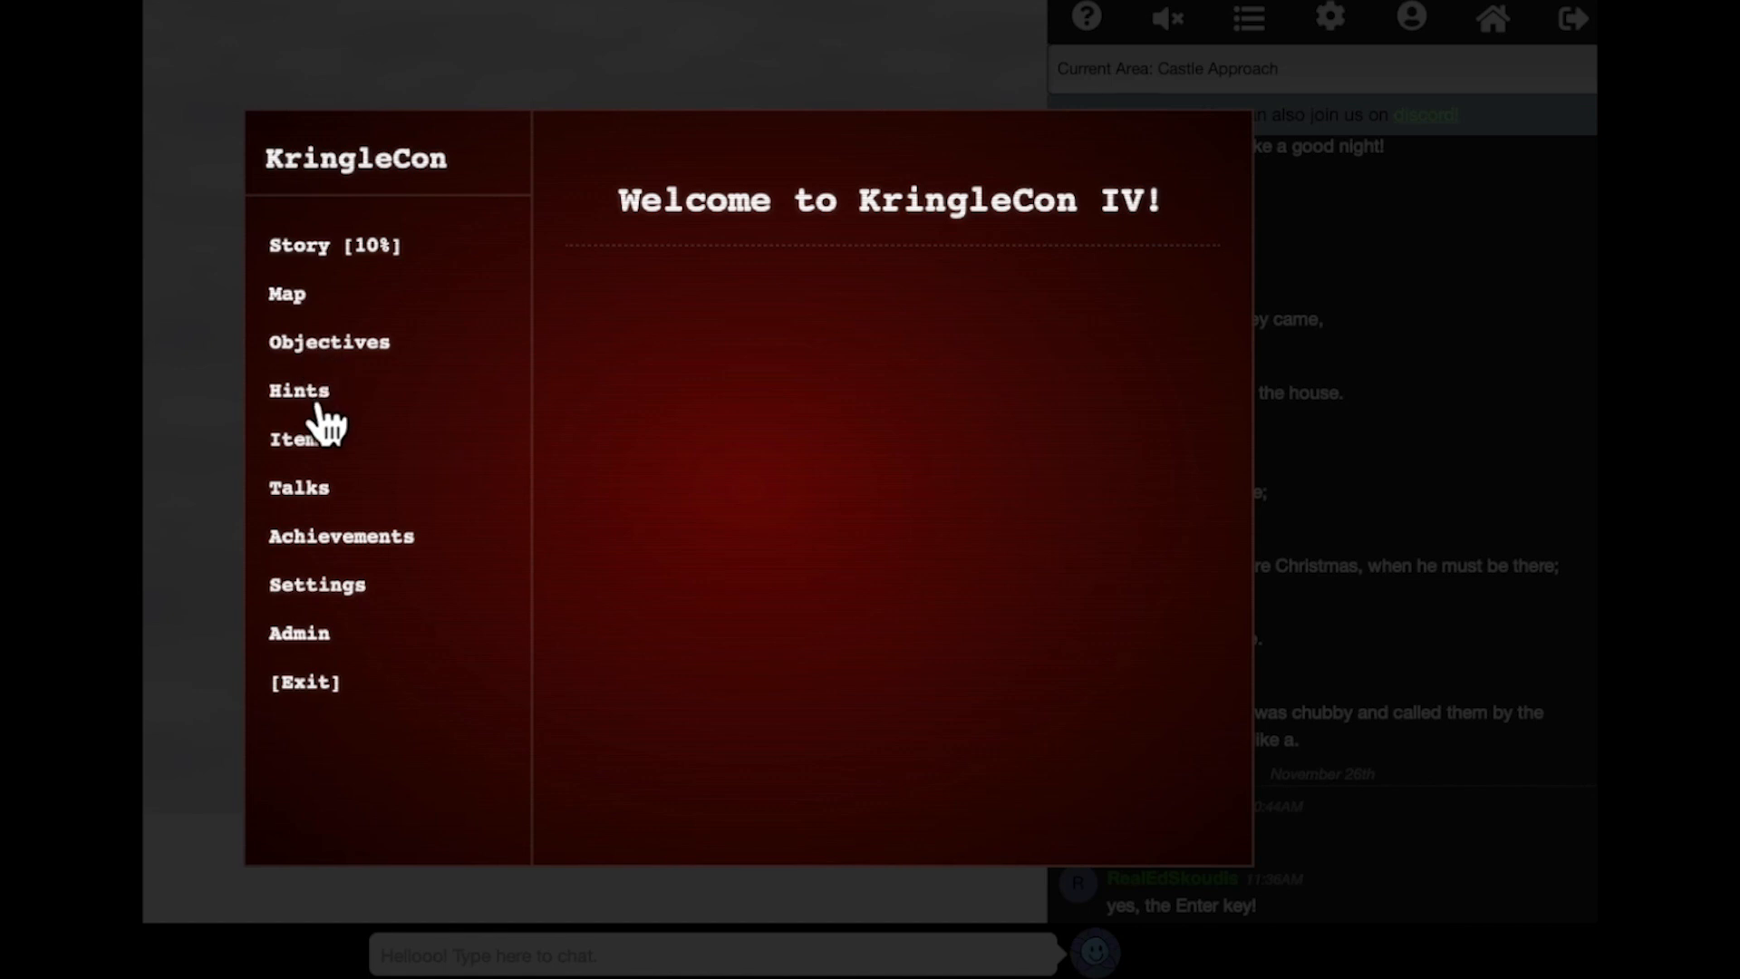
{"action": "mouse_move", "coordinate": [478, 839]}
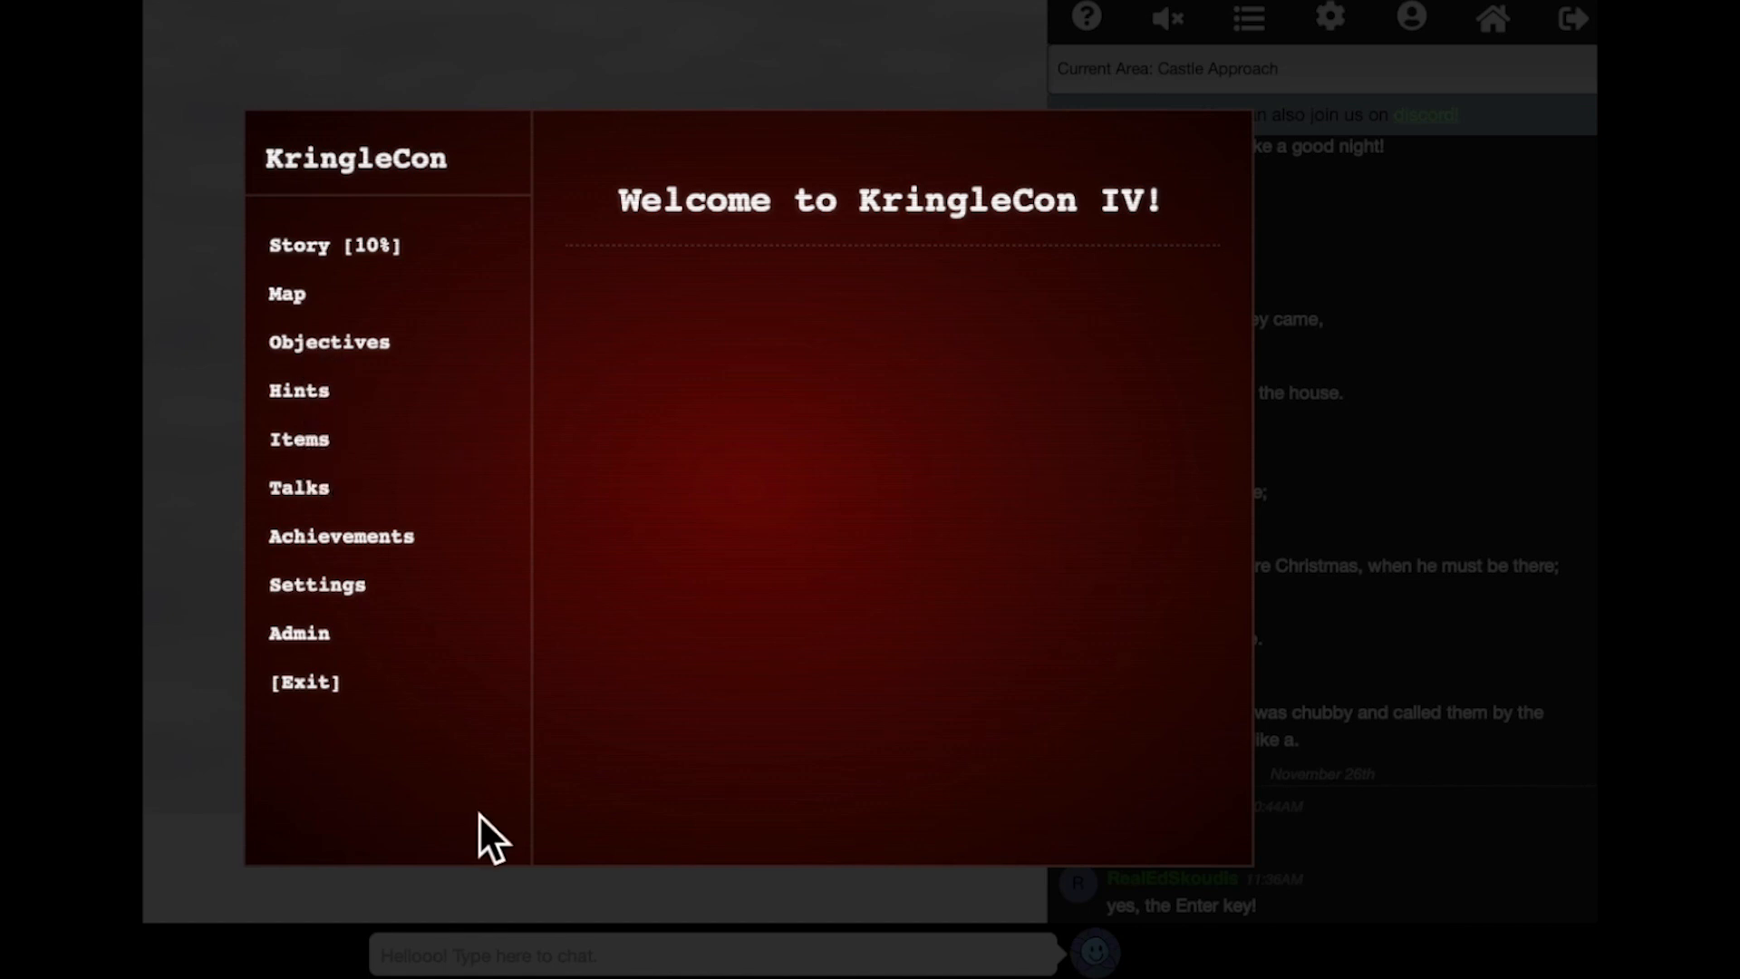
{"action": "mouse_move", "coordinate": [393, 272]}
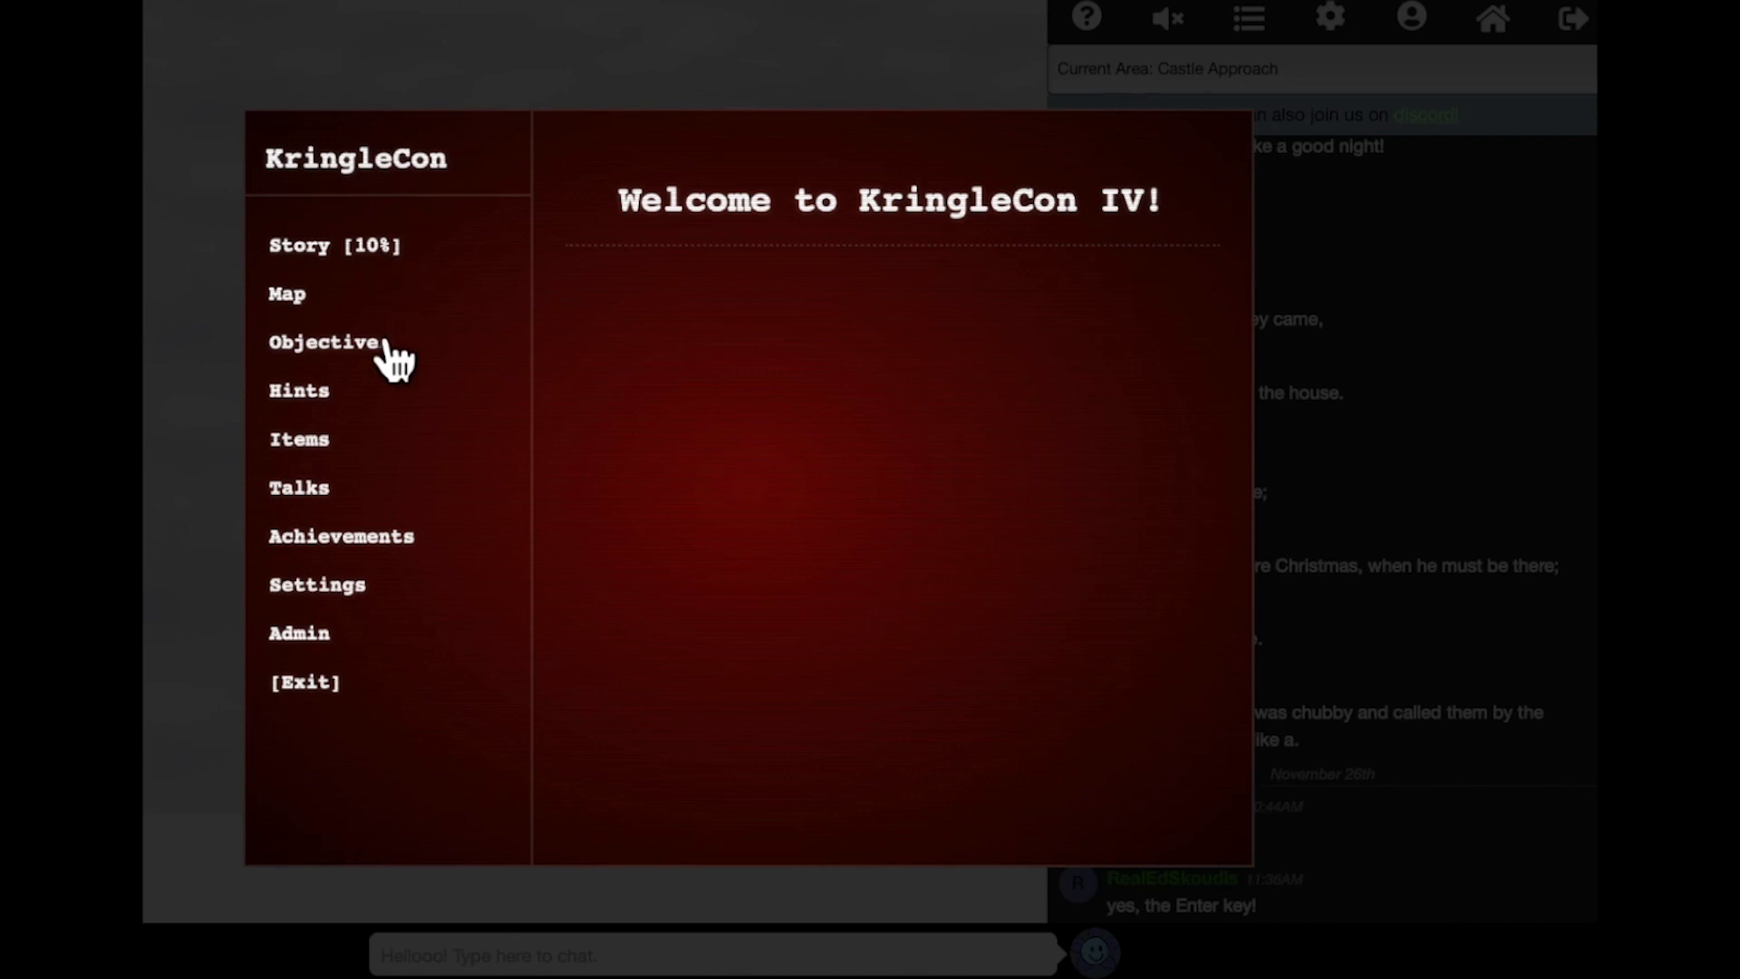
{"action": "mouse_move", "coordinate": [391, 380]}
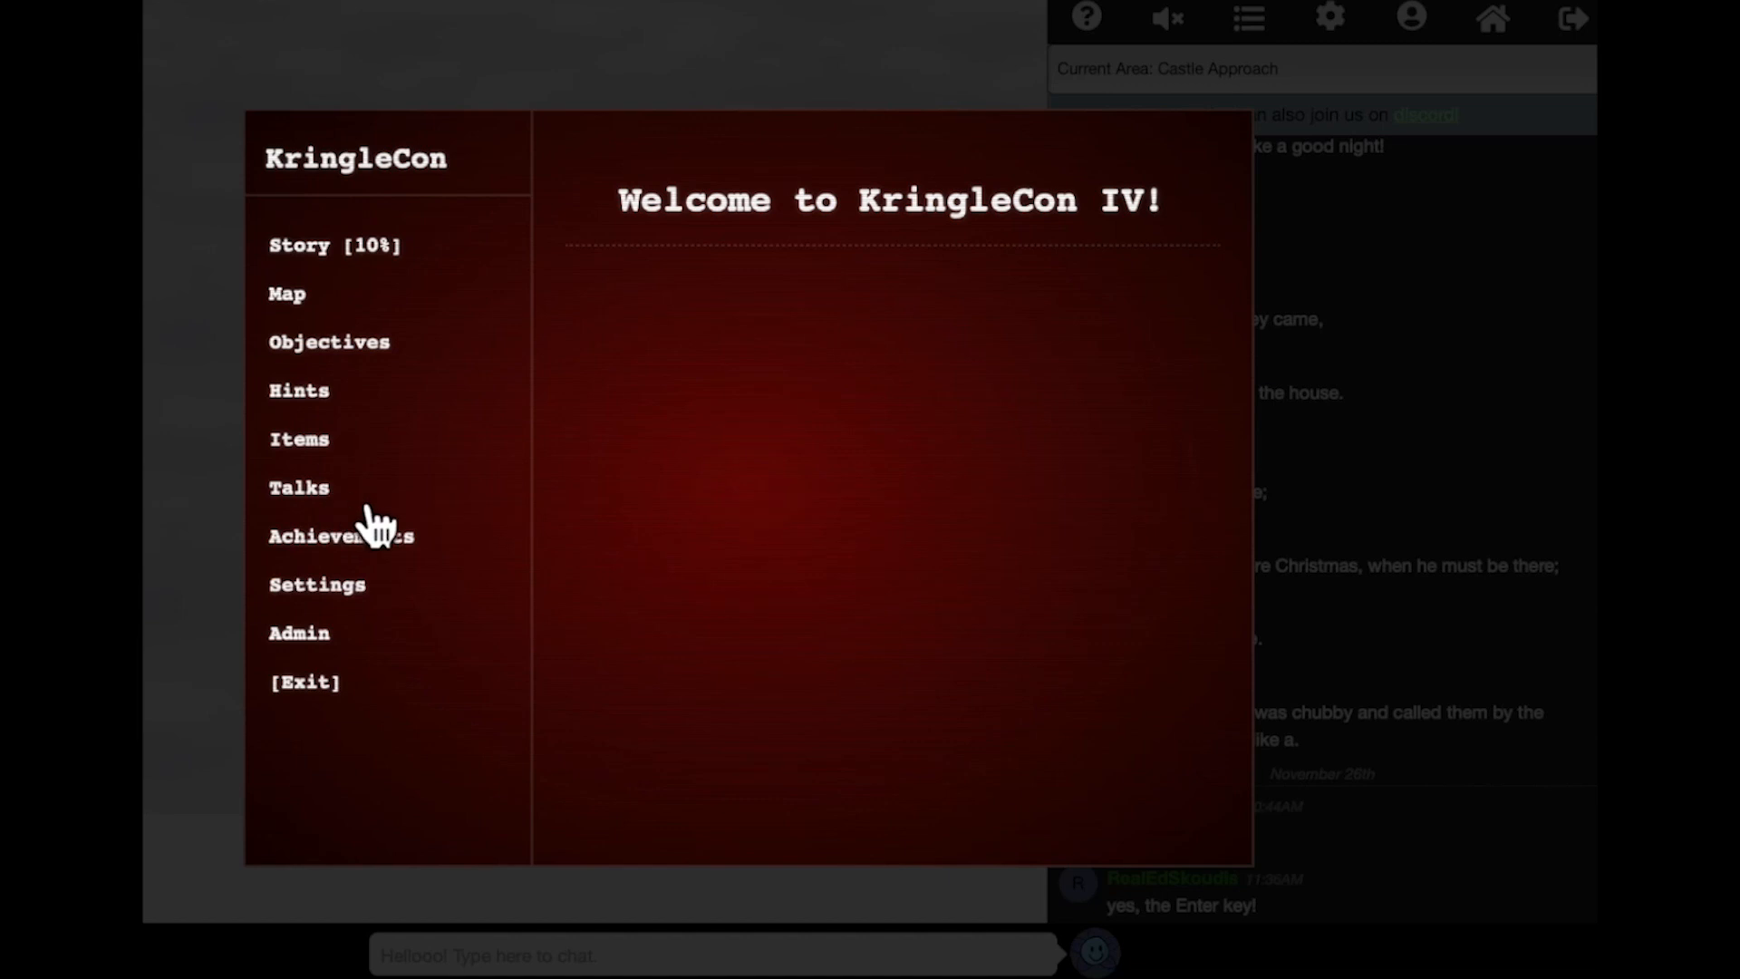
{"action": "mouse_move", "coordinate": [312, 518]}
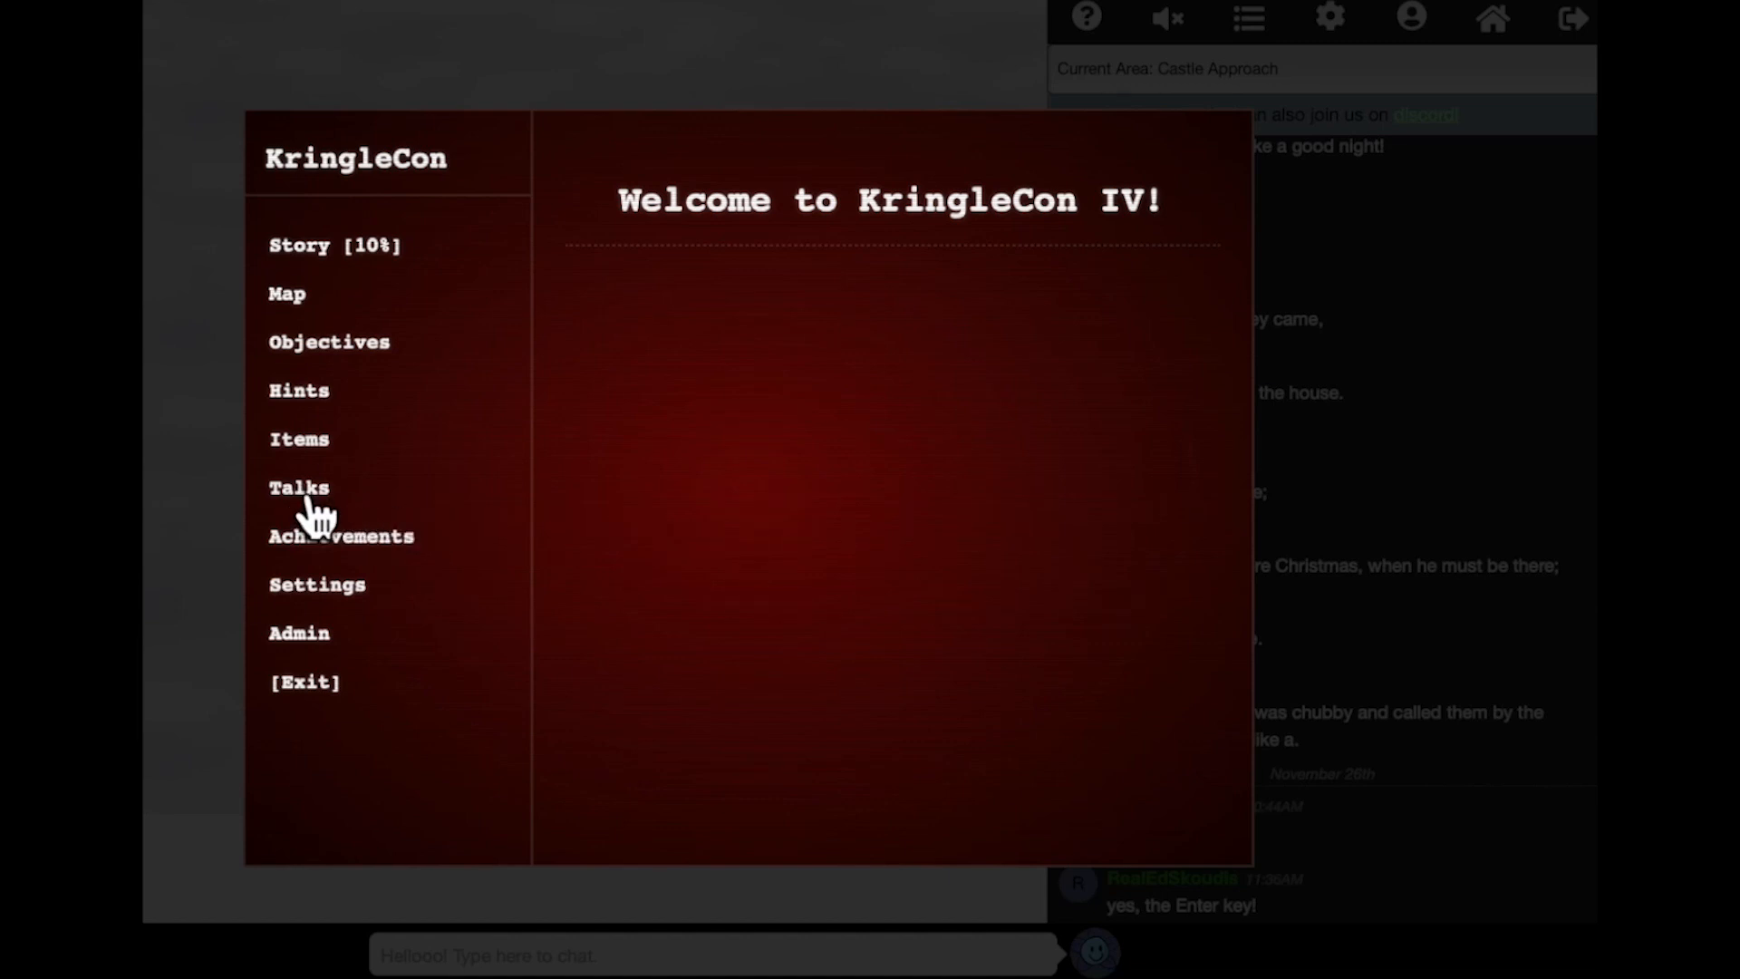
{"action": "mouse_move", "coordinate": [305, 718]}
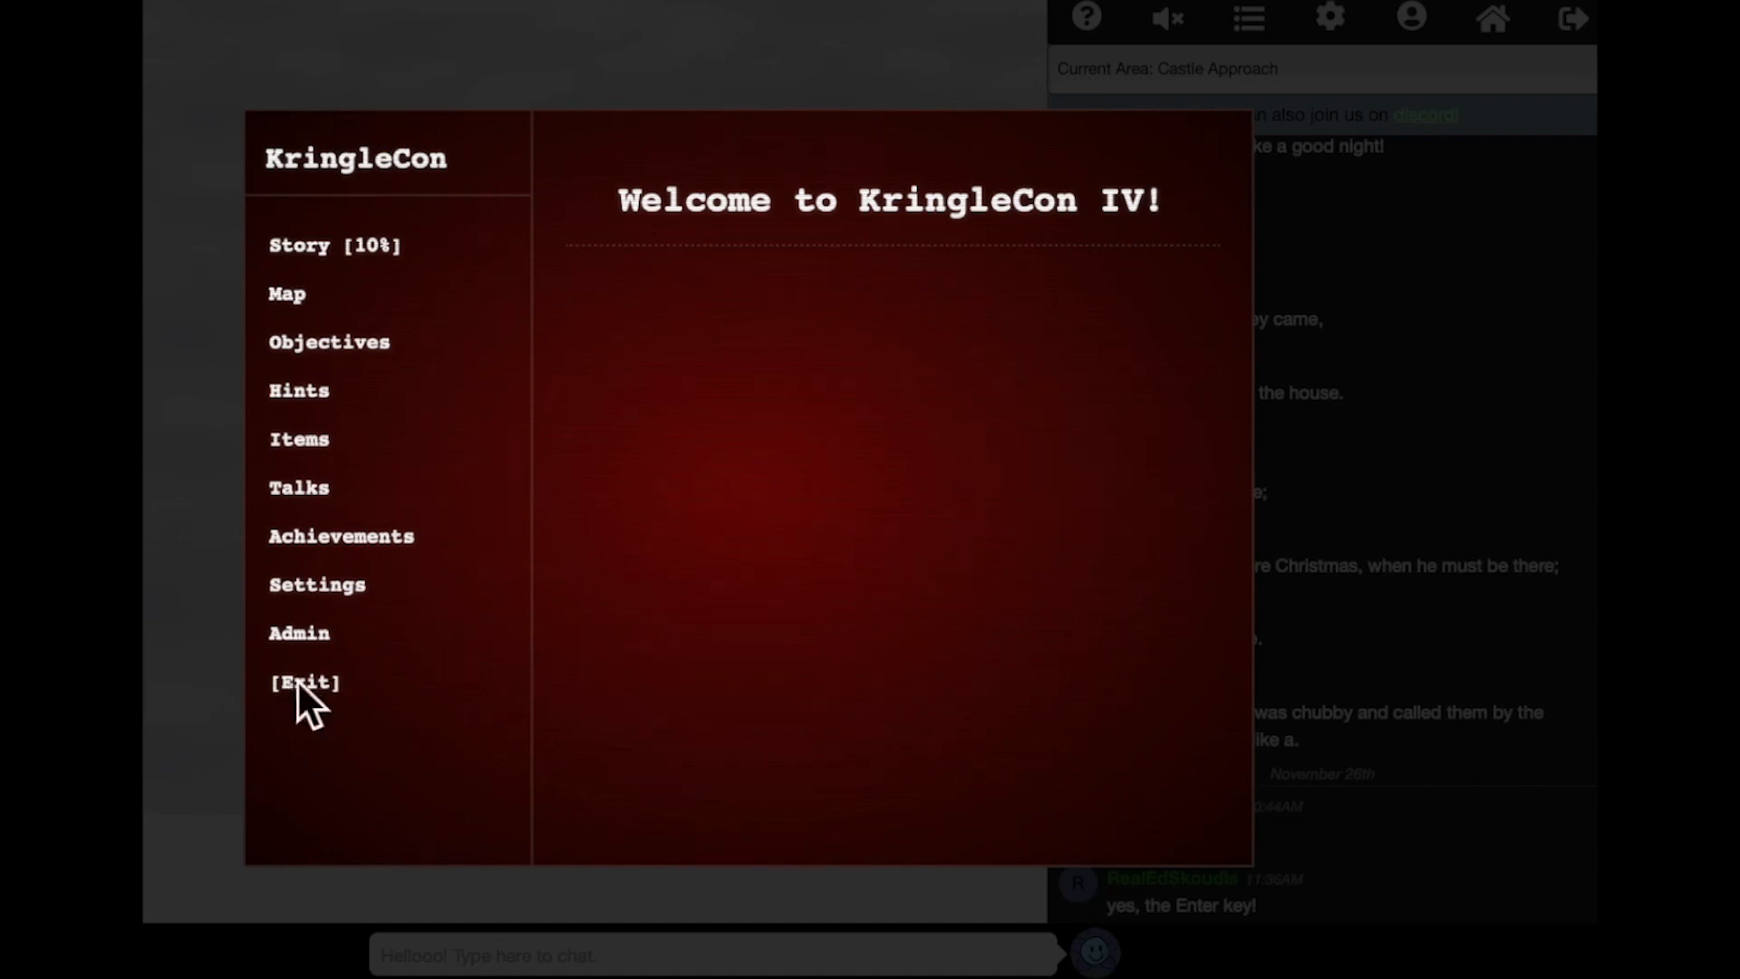
{"action": "left_click", "coordinate": [305, 681]}
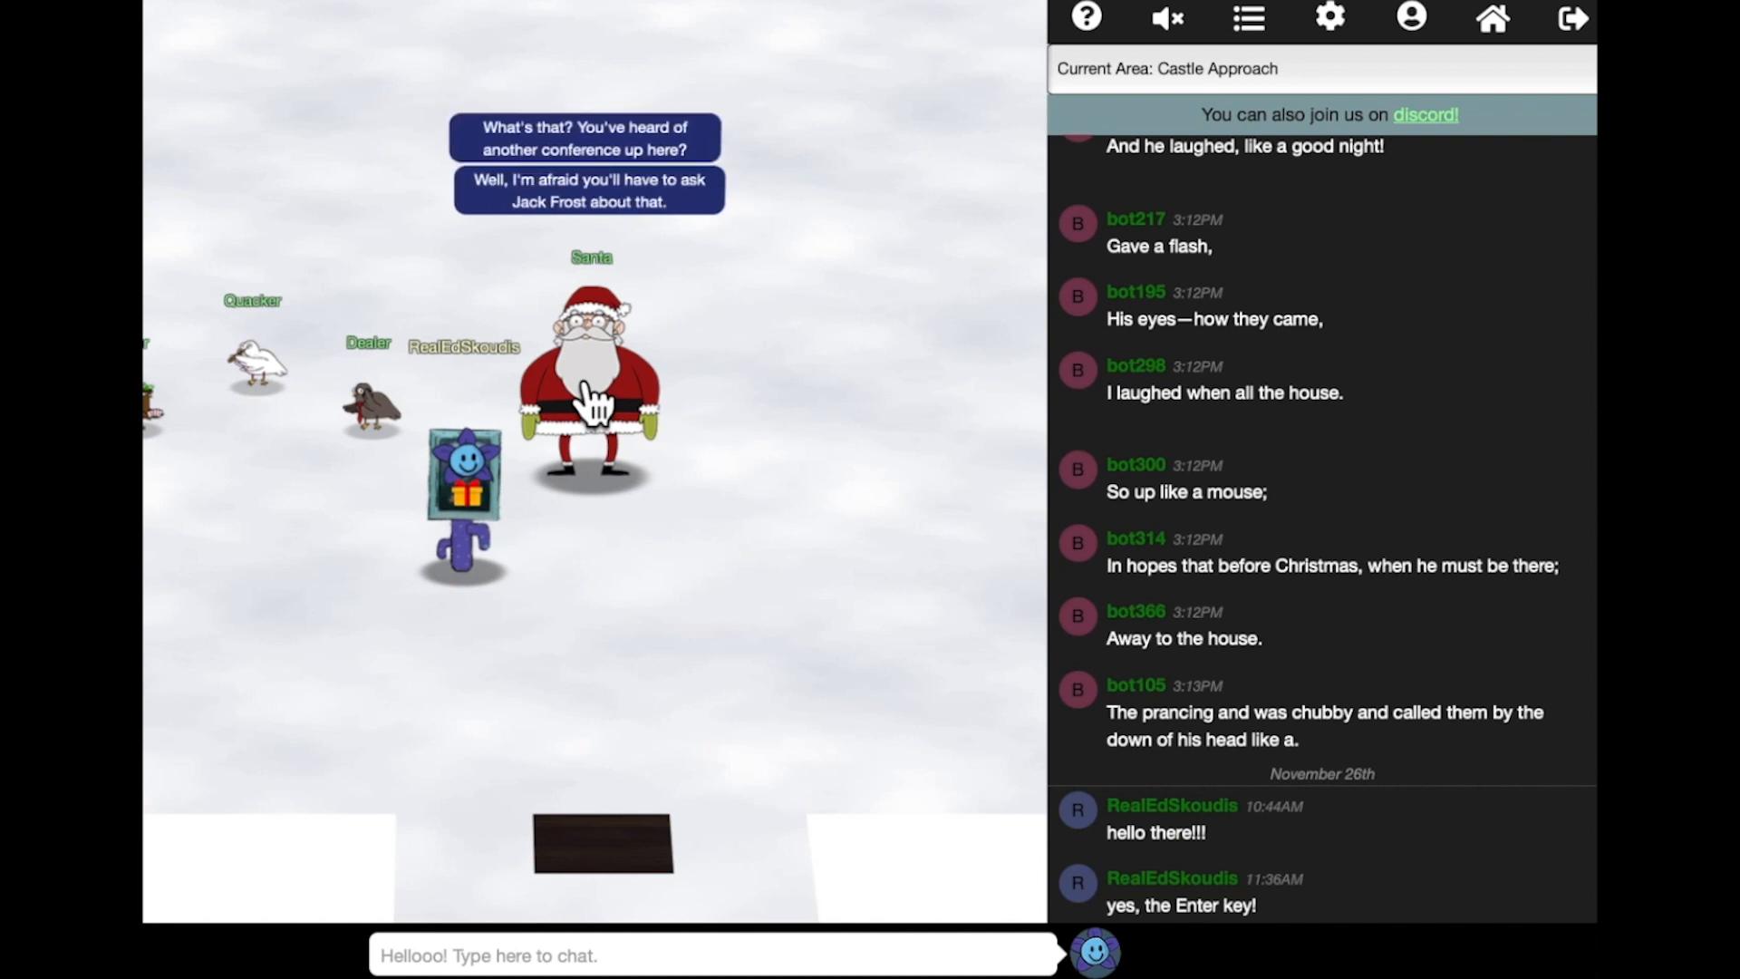
Talk to Santa and replay his North Pole welcome ending with the Jack Frost advice.
{"action": "left_click", "coordinate": [591, 401]}
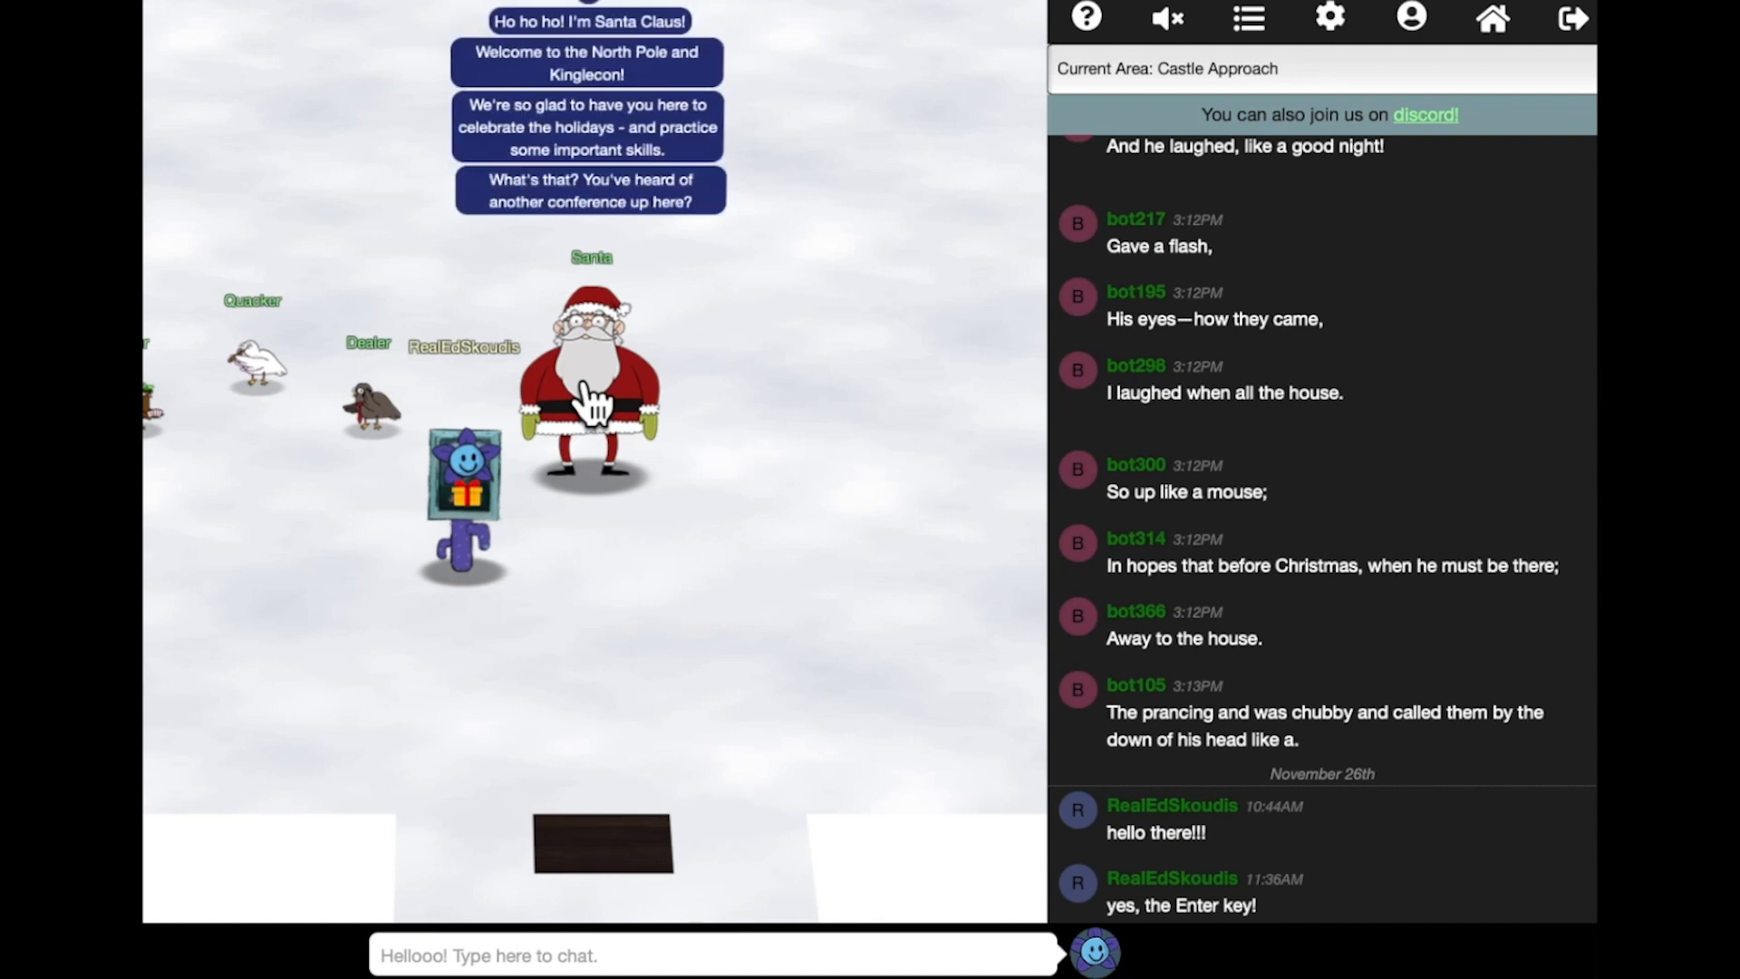
{"action": "left_click", "coordinate": [591, 393]}
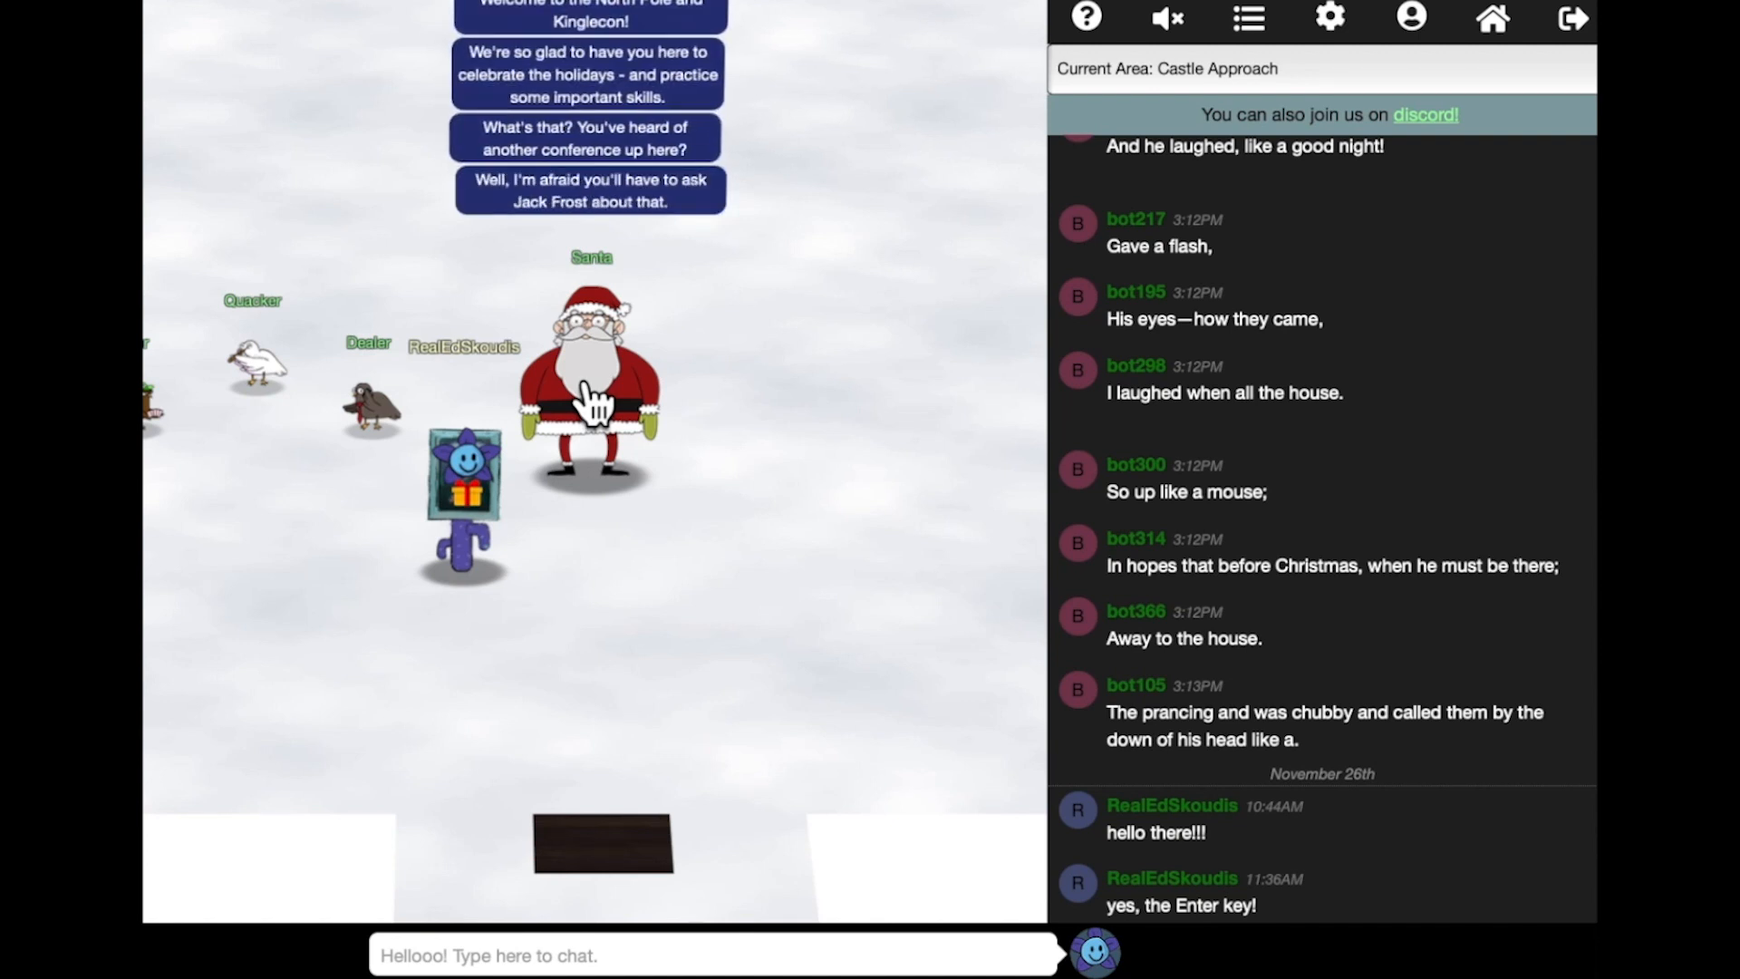